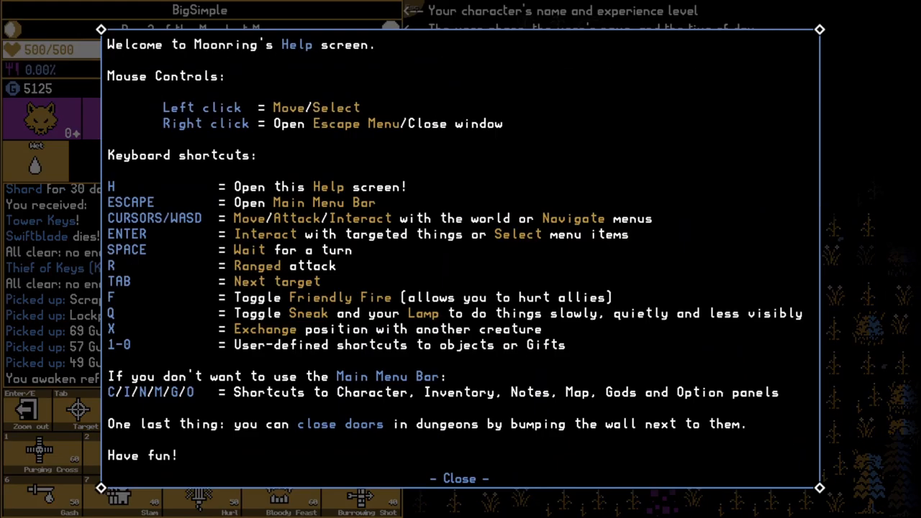
Dismiss the help screen so the notes open on the Henges entry
{"action": "left_click", "coordinate": [458, 478]}
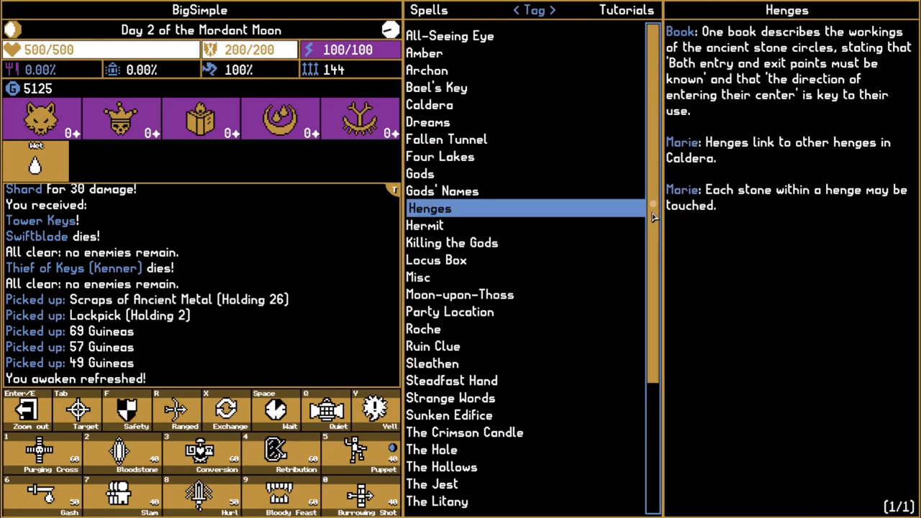
Read the notes on The Tower of Veils, Serpent's Eye, Pale Heart, Litany and Jest
{"action": "scroll", "scroll_direction": "down", "scroll_amount": 3}
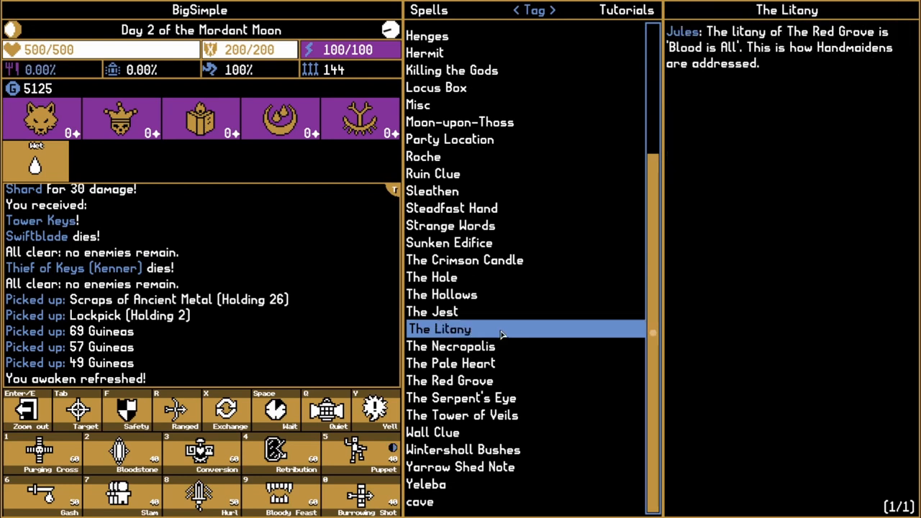
{"action": "left_click", "coordinate": [462, 415]}
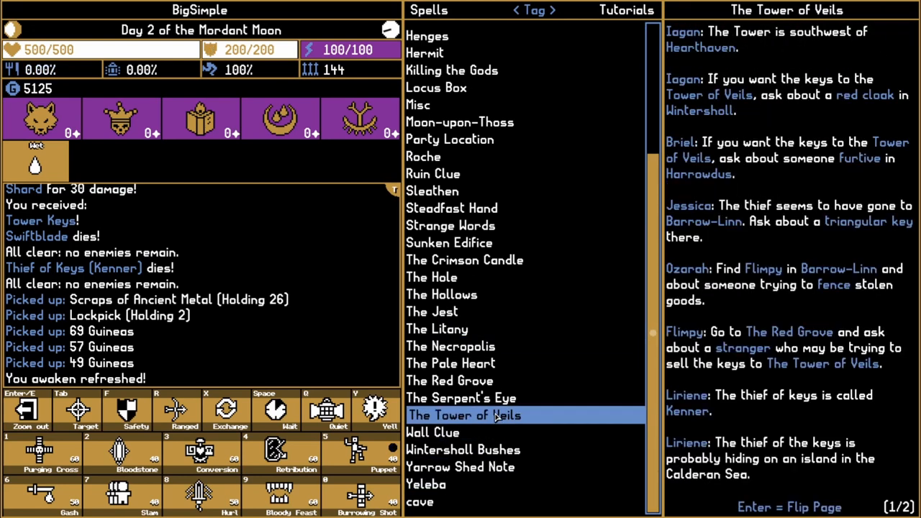
{"action": "left_click", "coordinate": [462, 398]}
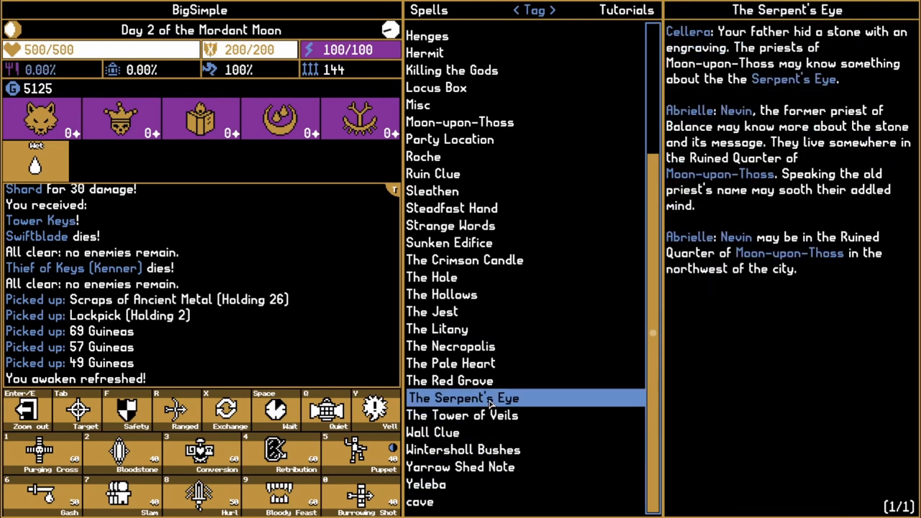
{"action": "left_click", "coordinate": [451, 363]}
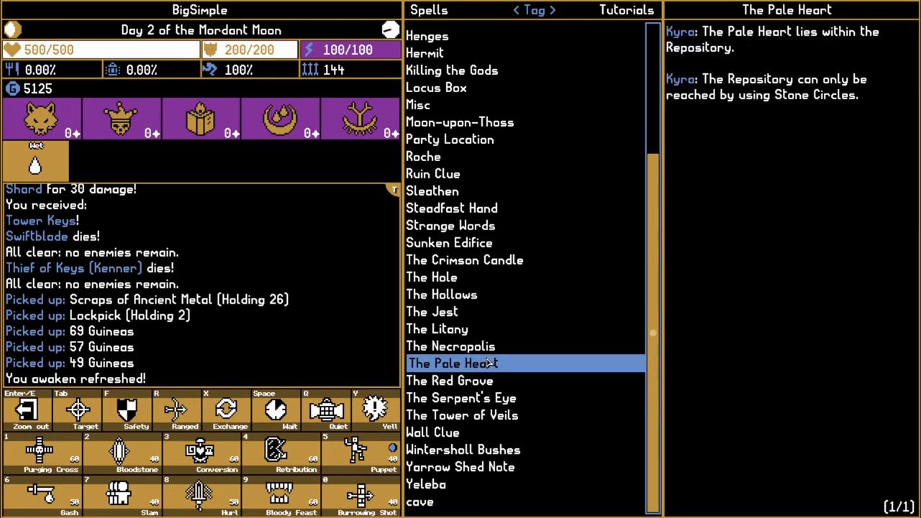
{"action": "left_click", "coordinate": [453, 329]}
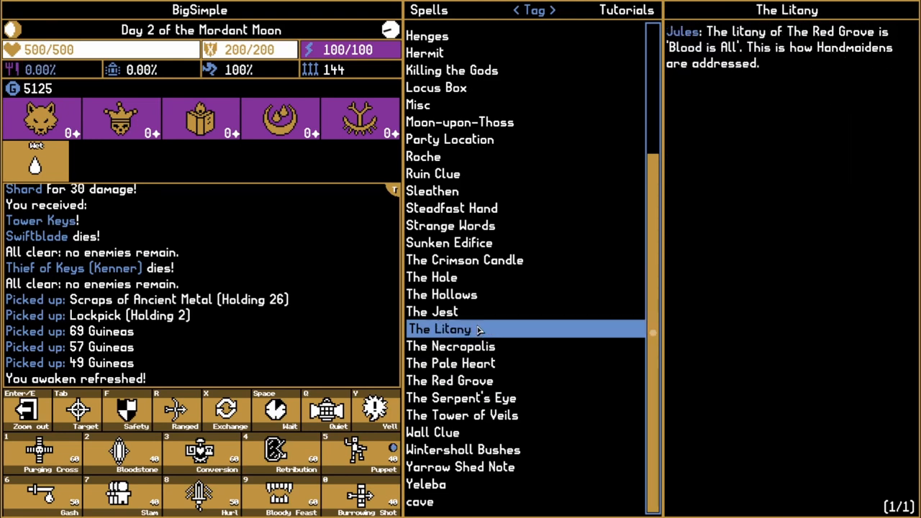
{"action": "left_click", "coordinate": [432, 310]}
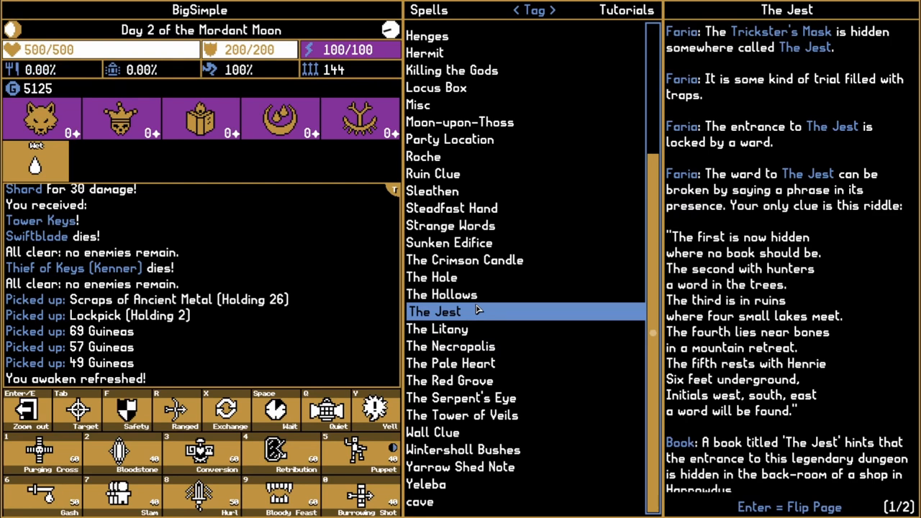
Read the notes on The Hollows, The Crimson Candle and The Red Grove, landing on Amber
{"action": "left_click", "coordinate": [442, 294]}
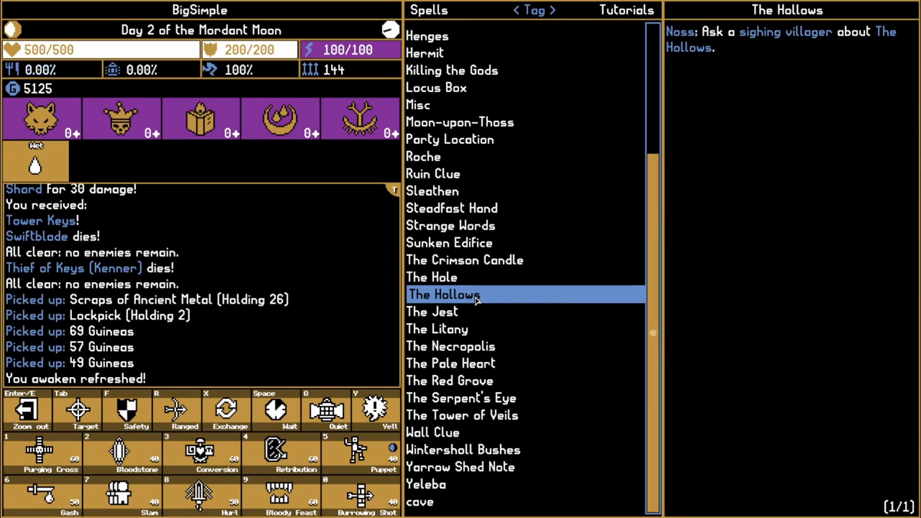
{"action": "mouse_move", "coordinate": [472, 301]}
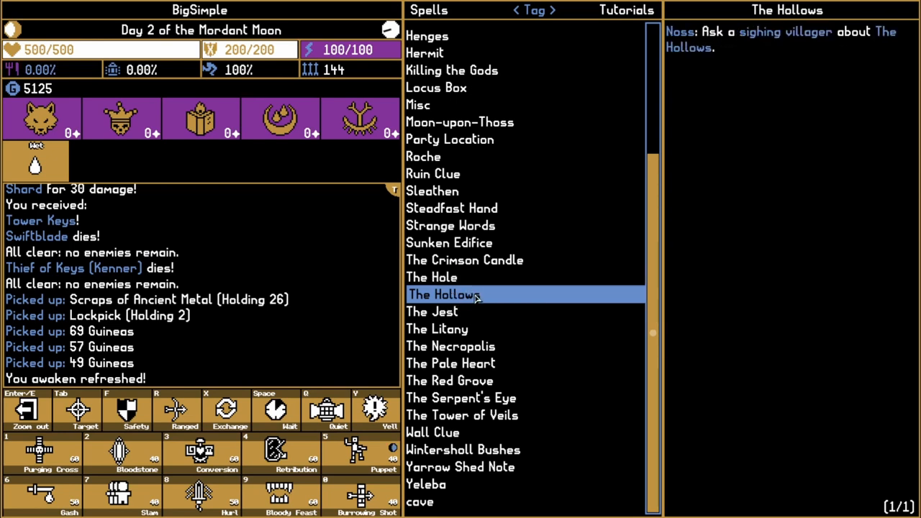
{"action": "left_click", "coordinate": [467, 259]}
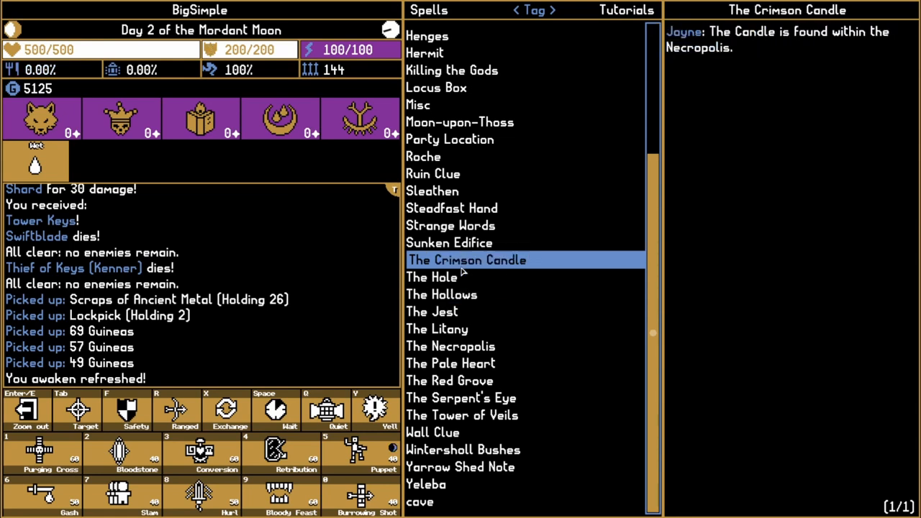
{"action": "left_click", "coordinate": [449, 380]}
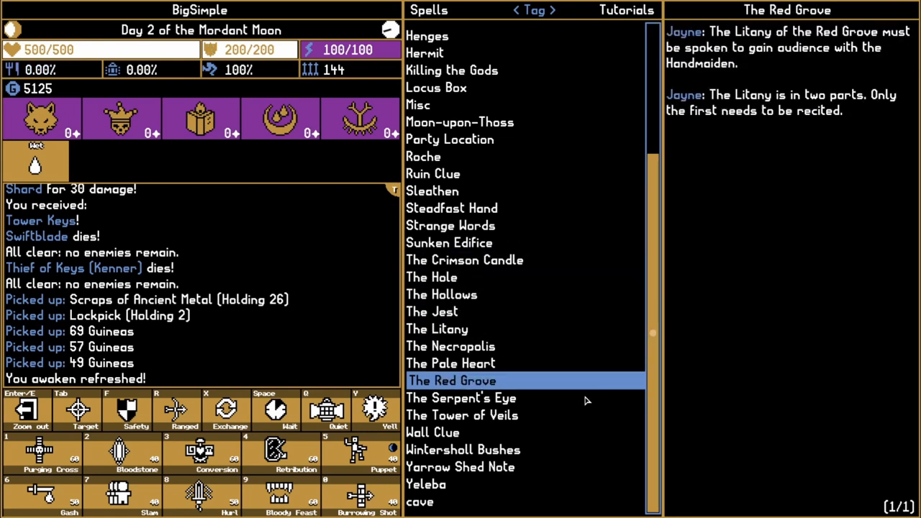
{"action": "left_click", "coordinate": [461, 397]}
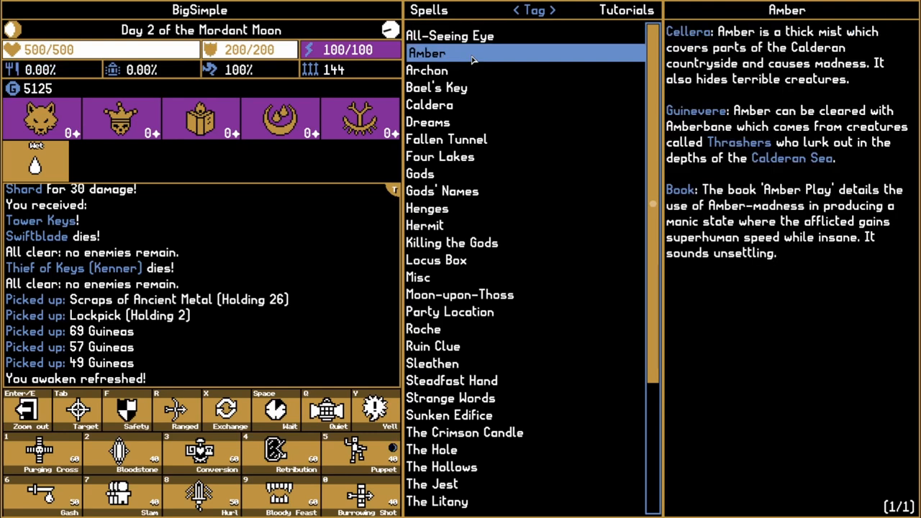
Read Dreams, Fallen Tunnel, Four Lakes, Gods, Gods' Names and Henges, then view carried devices
{"action": "left_click", "coordinate": [432, 104]}
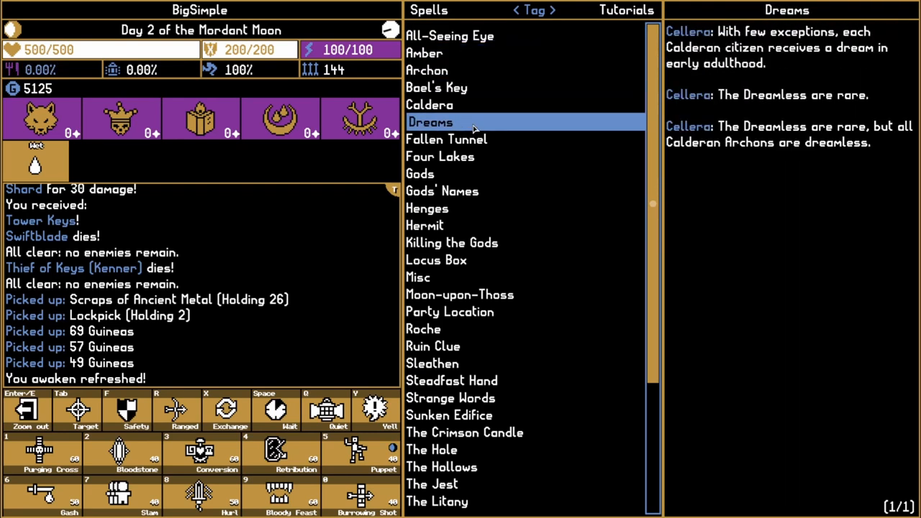
{"action": "left_click", "coordinate": [448, 139]}
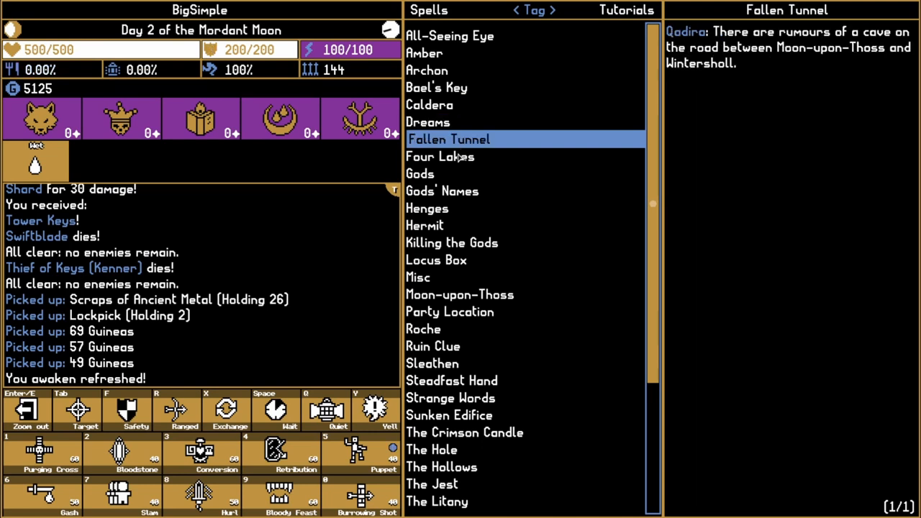
{"action": "left_click", "coordinate": [441, 155]}
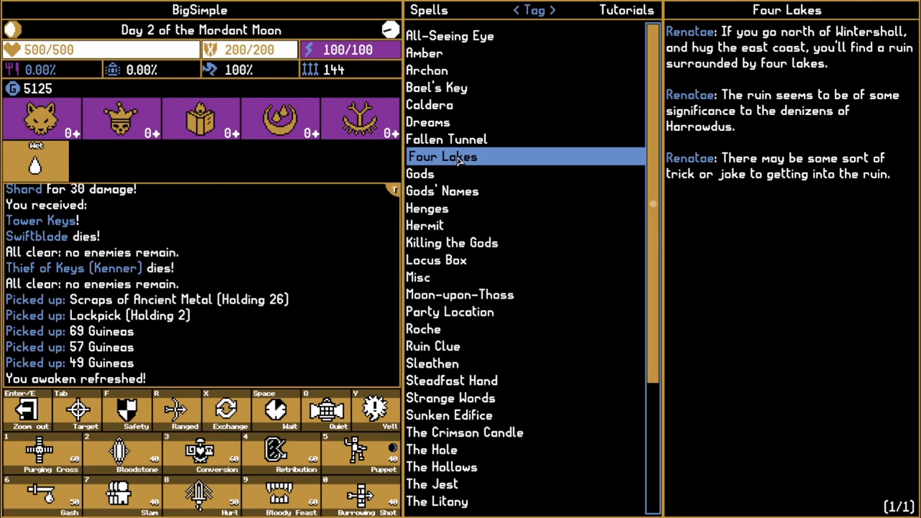
{"action": "left_click", "coordinate": [421, 173]}
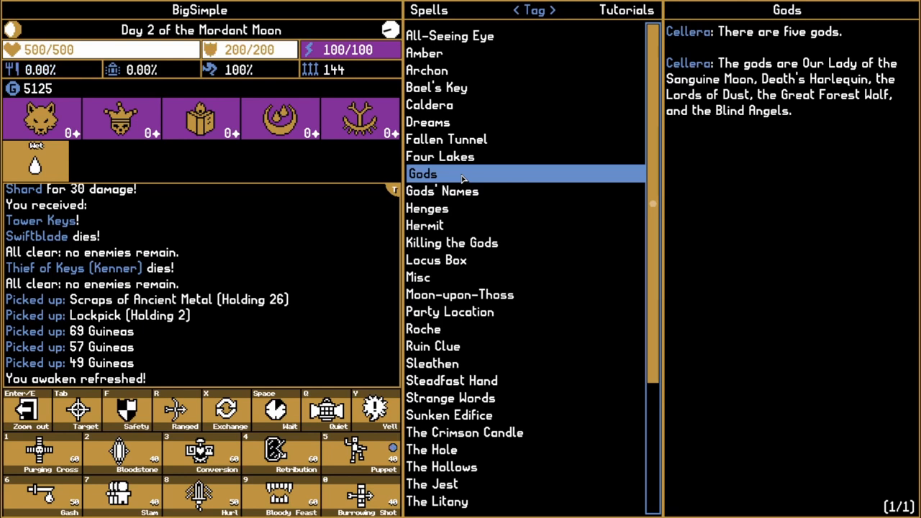
{"action": "left_click", "coordinate": [443, 190]}
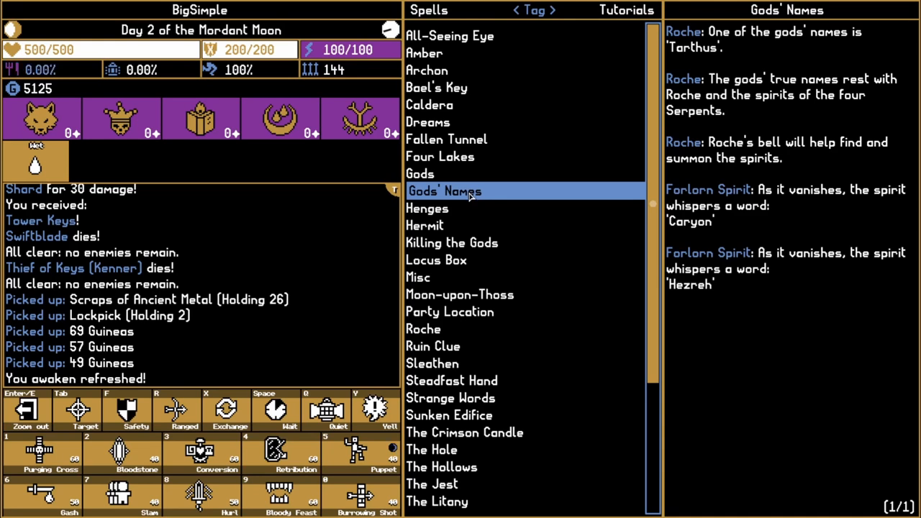
{"action": "left_click", "coordinate": [427, 207]}
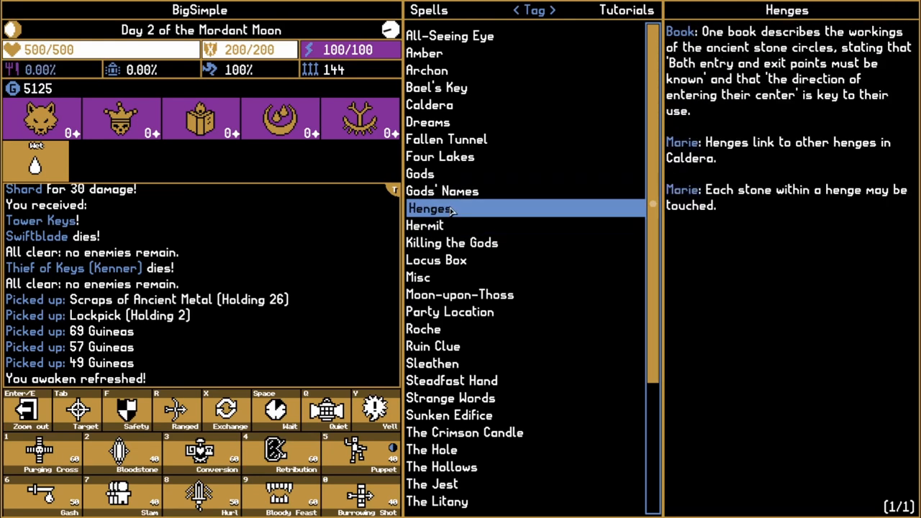
{"action": "left_click", "coordinate": [438, 259]}
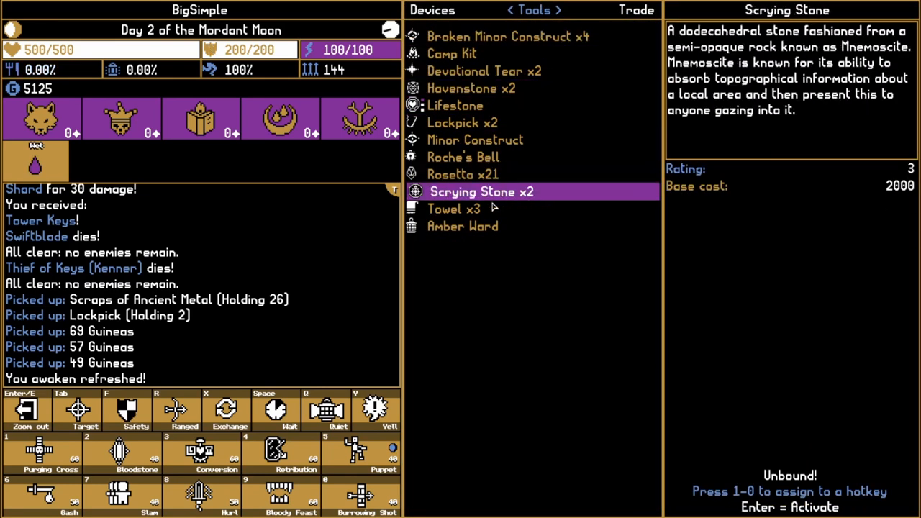
Inspect the Rosetta device, Devotional Tear, Minor Construct and Lockpick tools
{"action": "left_click", "coordinate": [470, 174]}
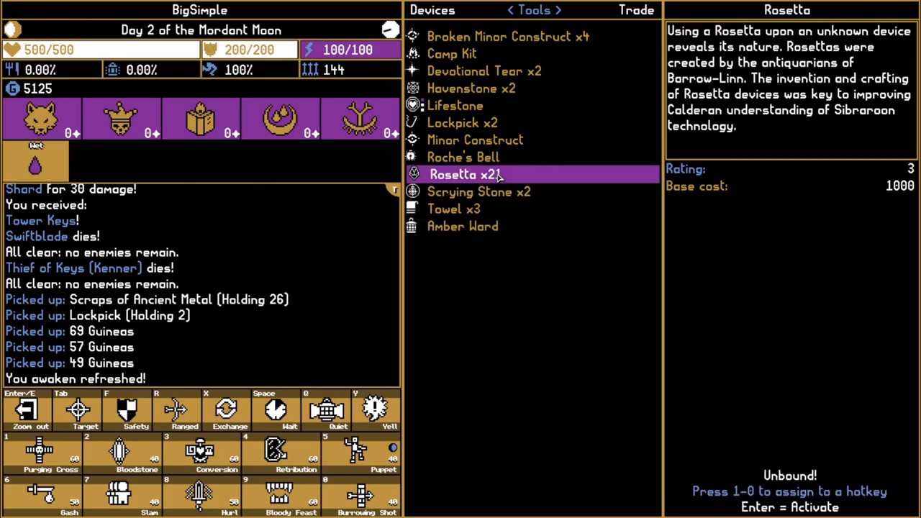
{"action": "left_click", "coordinate": [464, 157]}
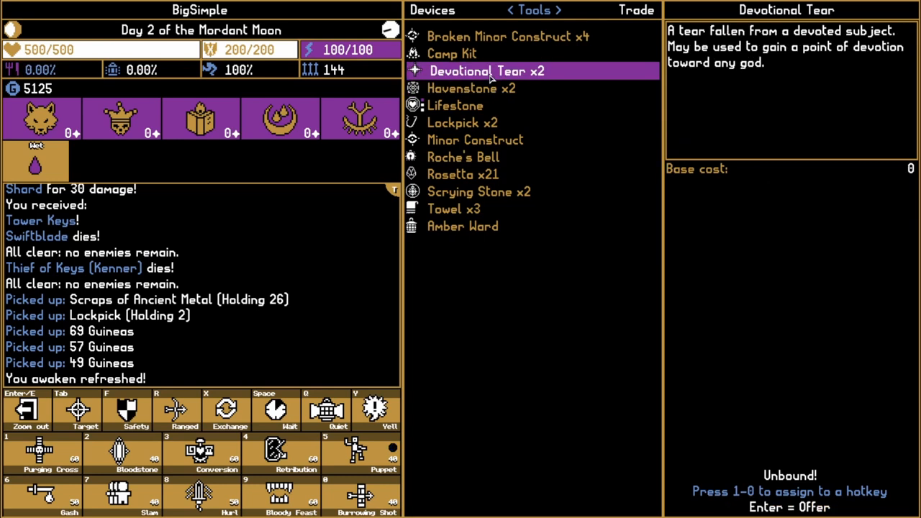
{"action": "left_click", "coordinate": [475, 139]}
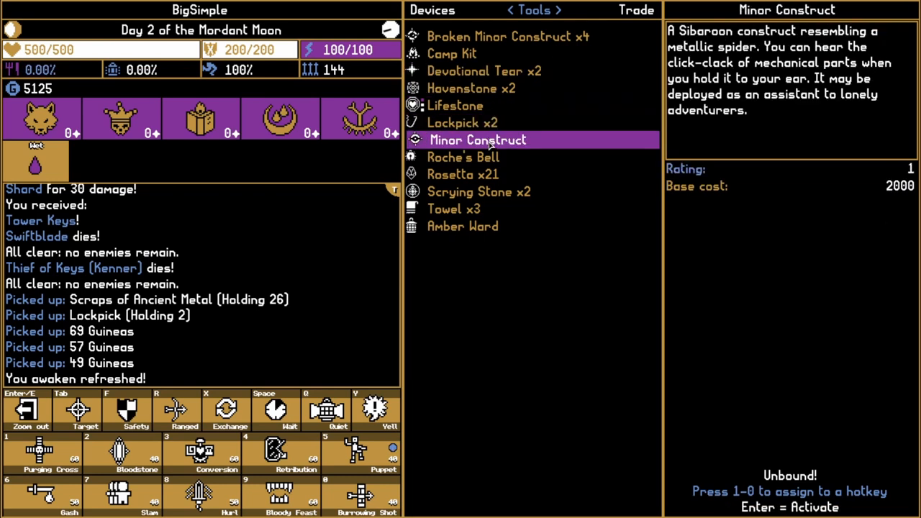
{"action": "left_click", "coordinate": [453, 122]}
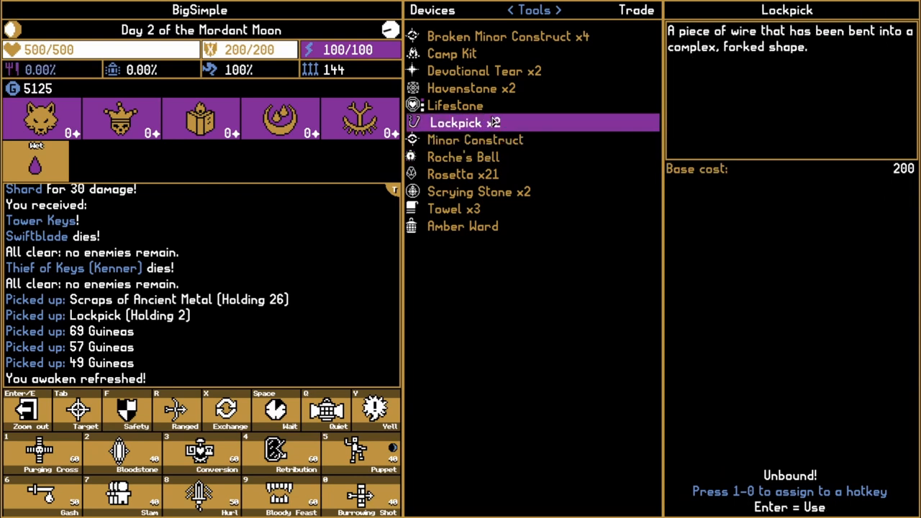
Review the quest items: Locus Device Fragment, Endera Herb and Sleathen's Head
{"action": "left_click", "coordinate": [475, 139]}
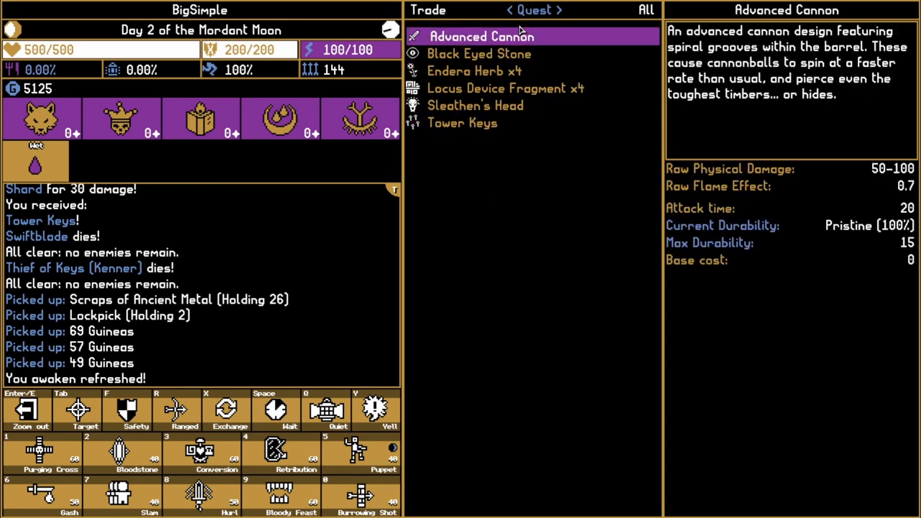
{"action": "left_click", "coordinate": [507, 88]}
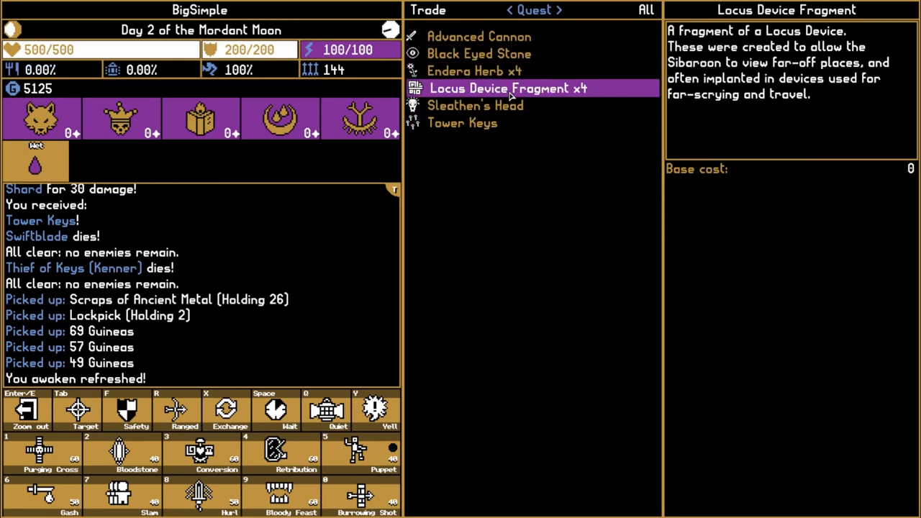
{"action": "left_click", "coordinate": [476, 70]}
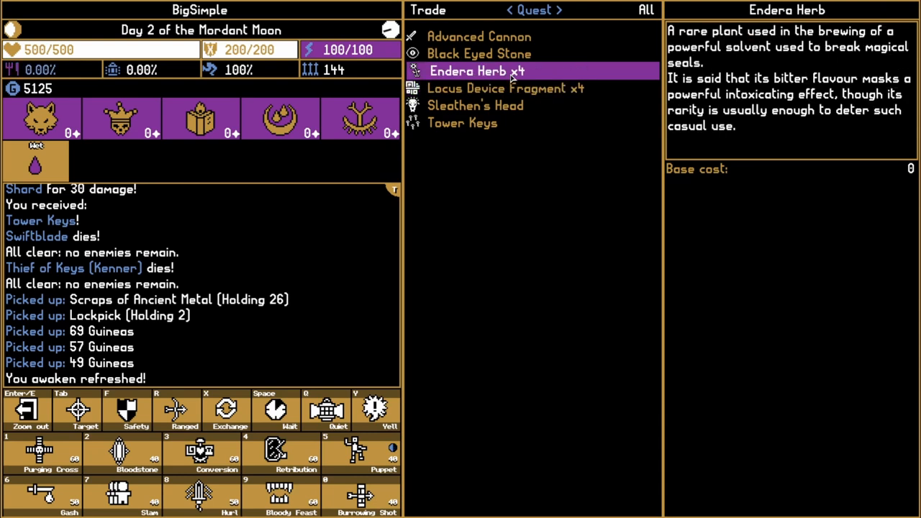
{"action": "left_click", "coordinate": [475, 105]}
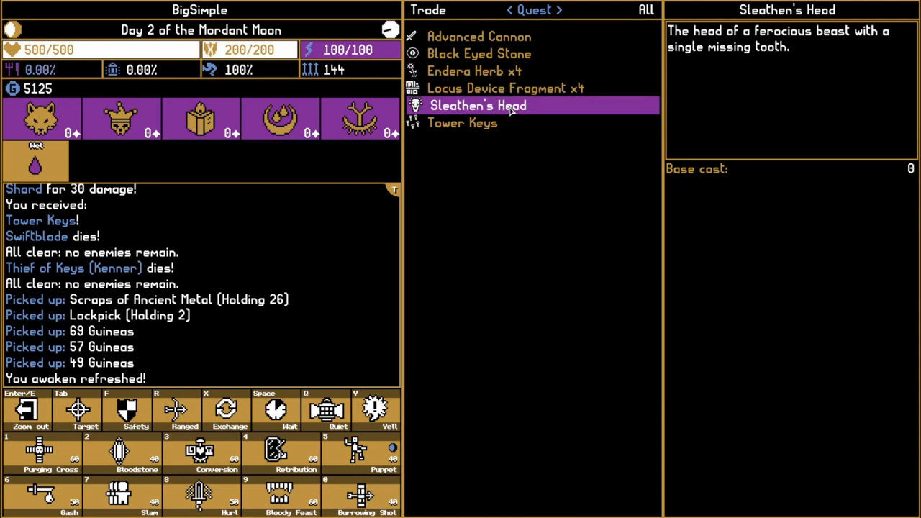
{"action": "left_click", "coordinate": [463, 122]}
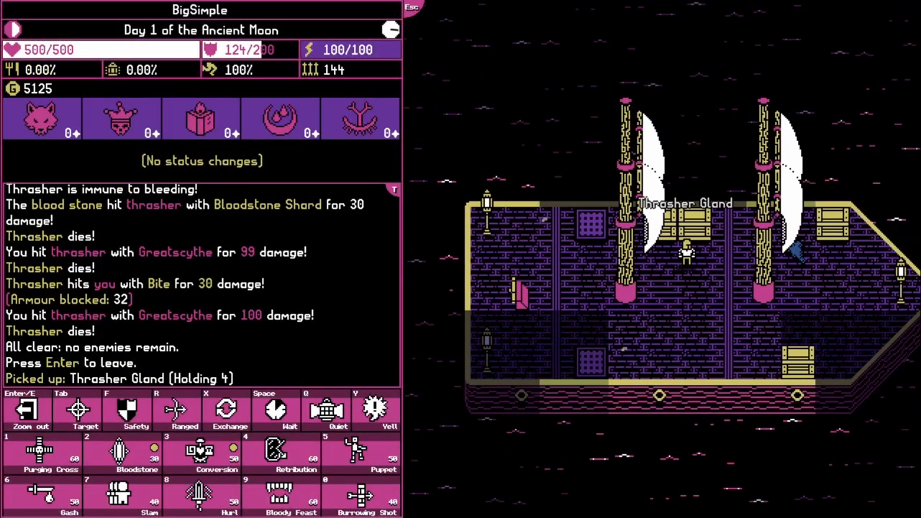
Leave the cleared ship encounter and sail on toward land
{"action": "key", "text": "enter"}
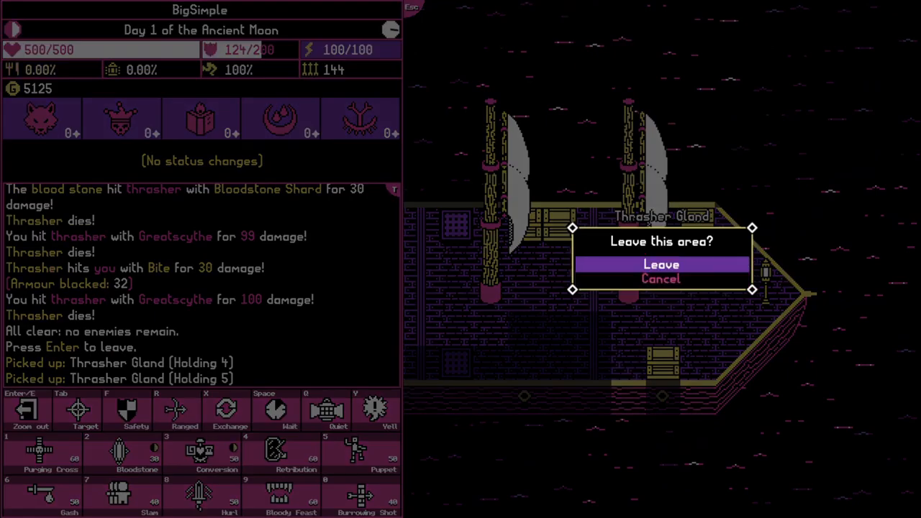
{"action": "left_click", "coordinate": [662, 264]}
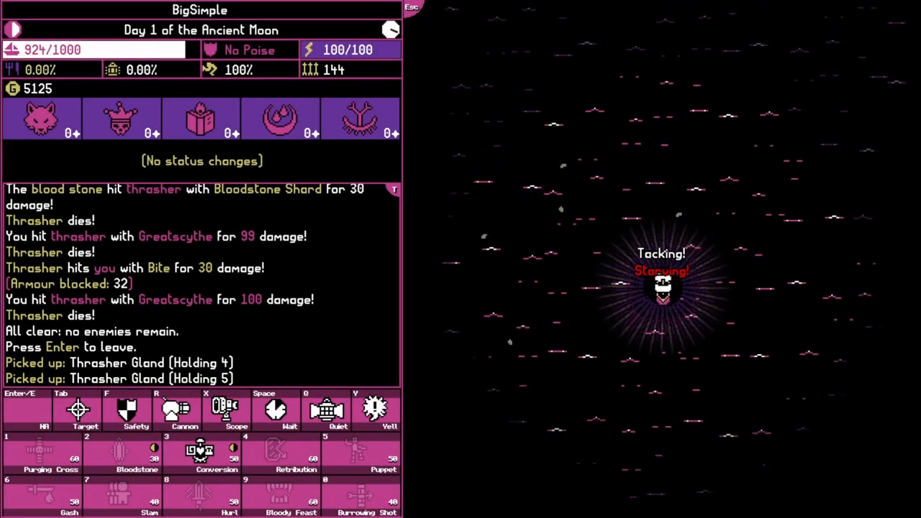
{"action": "key", "text": "enter"}
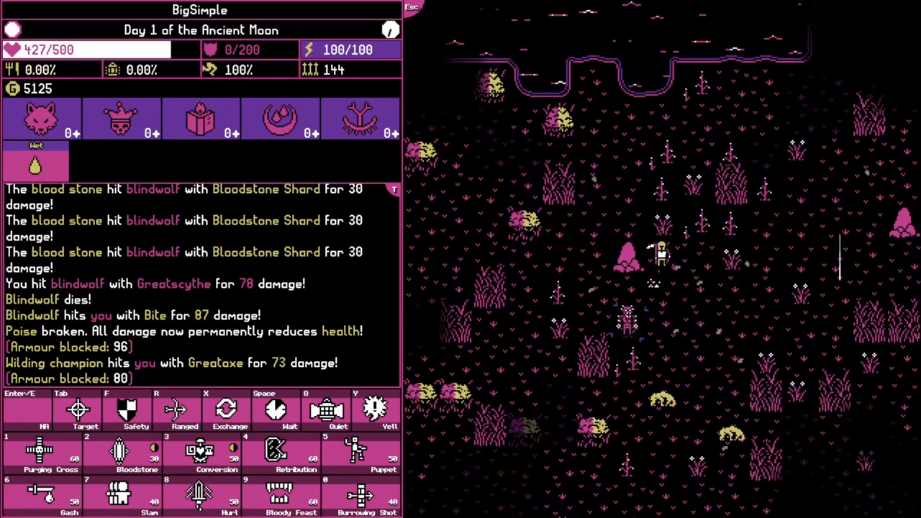
Finish the wilding champion, loot its Lockpick and Scraps of Hide, and request to leave
{"action": "left_click", "coordinate": [127, 461]}
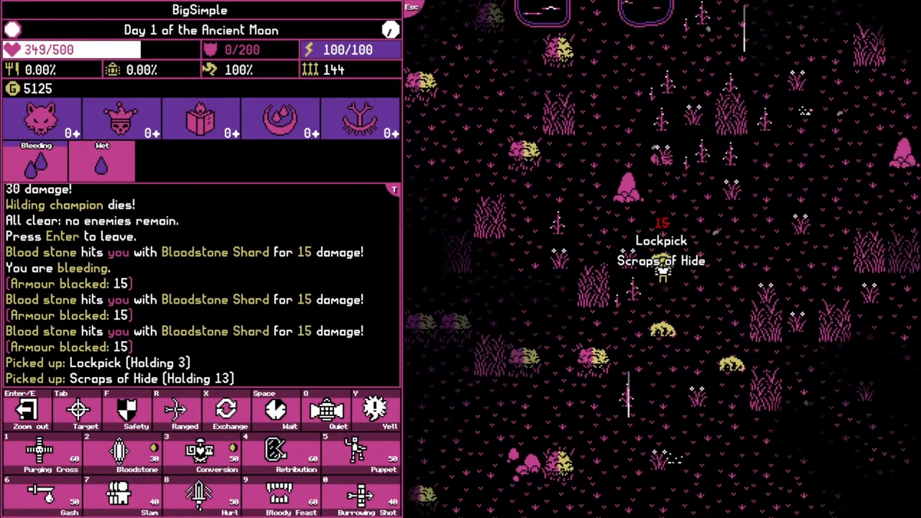
{"action": "key", "text": "enter"}
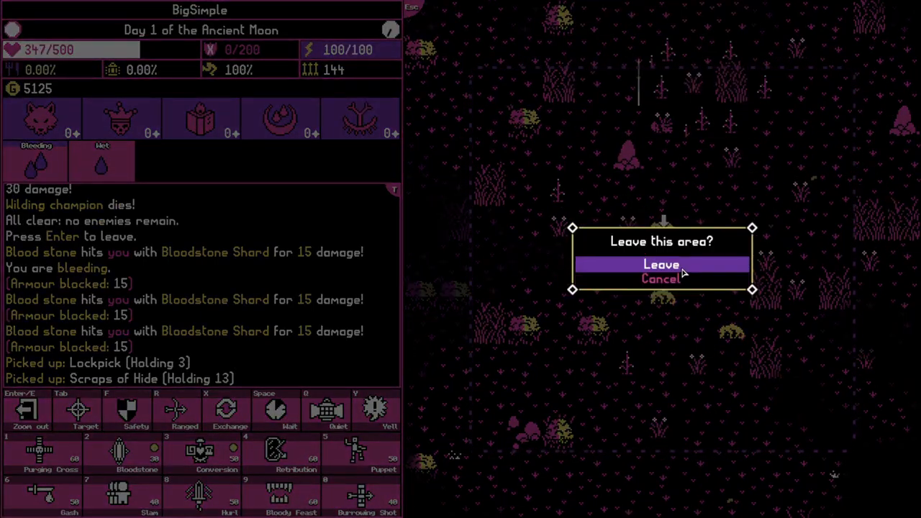
Leave the battle area, enter Sleathen's Wood and bring up the Caldera map
{"action": "left_click", "coordinate": [665, 264]}
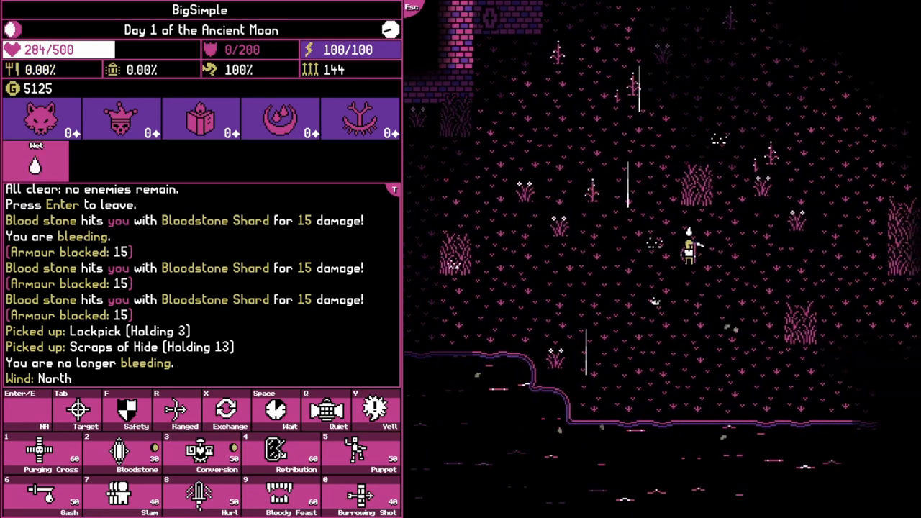
{"action": "key", "text": "Enter"}
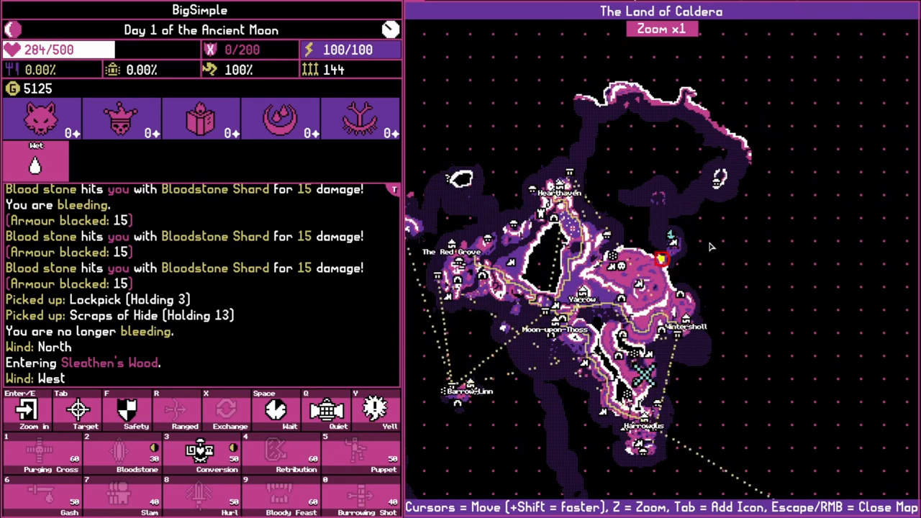
Close the Caldera world map before looking over the alchemy supplies
{"action": "key", "text": "Escape"}
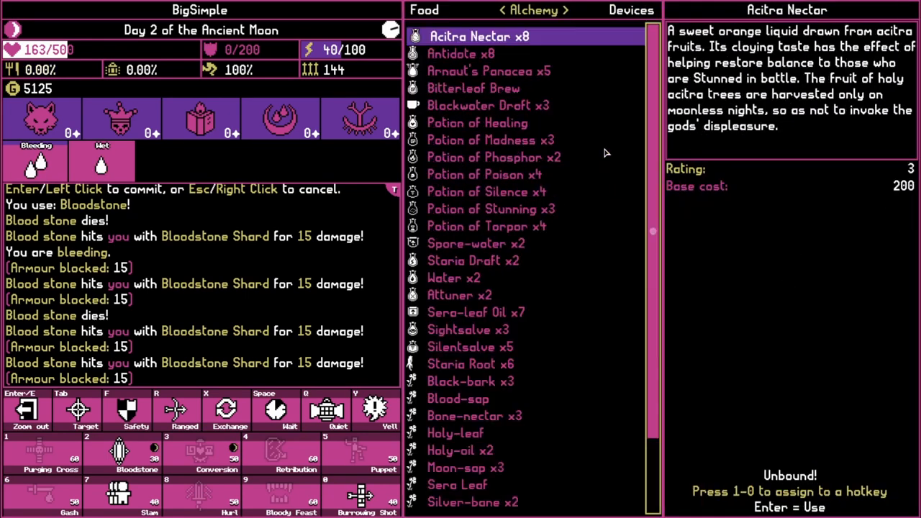
Close the inventory to hunt the buck and gather its arrows, hide and venison
{"action": "left_click", "coordinate": [470, 328]}
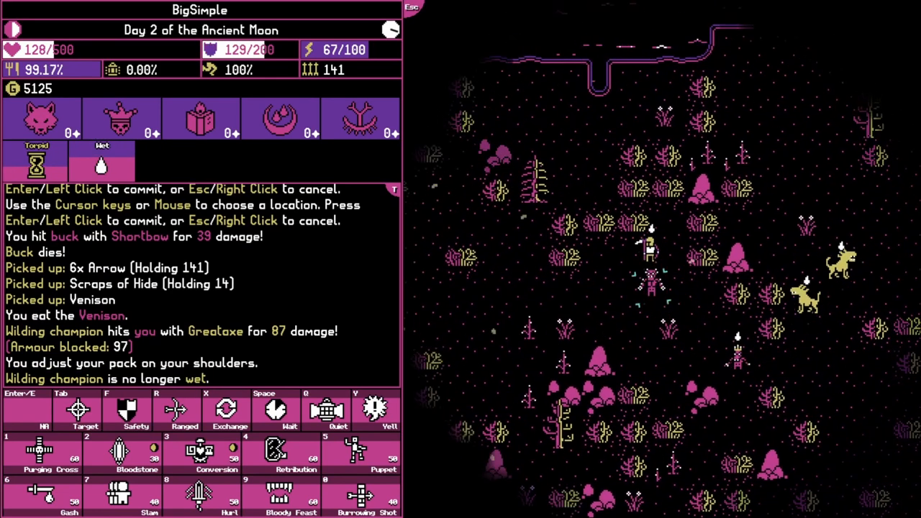
Slay the wilding champion and accept taking the Staria Root
{"action": "left_click", "coordinate": [137, 458]}
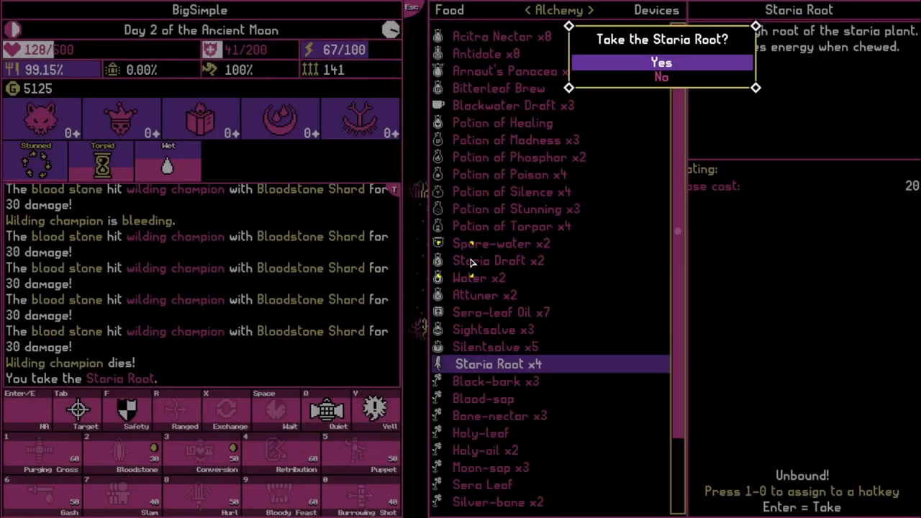
{"action": "left_click", "coordinate": [660, 64]}
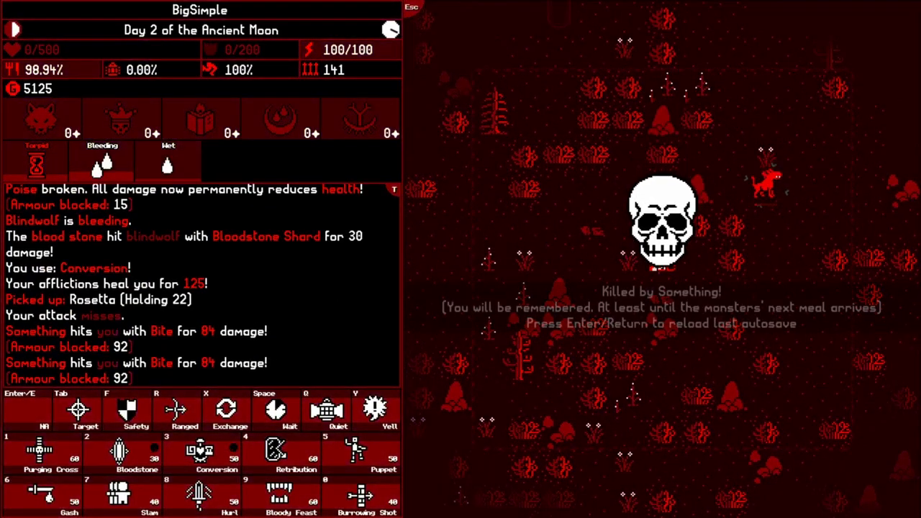
Reload the last autosave after dying and confirm leaving the area
{"action": "key", "text": "Enter"}
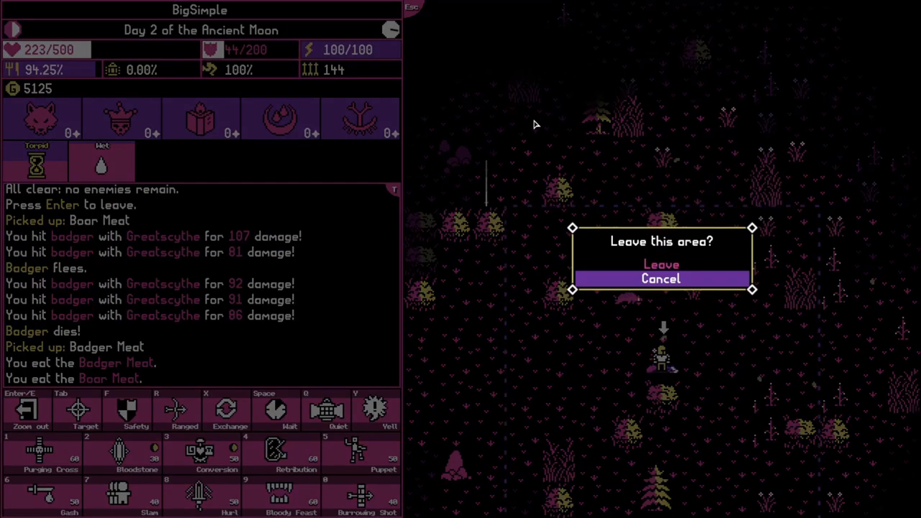
{"action": "left_click", "coordinate": [663, 280]}
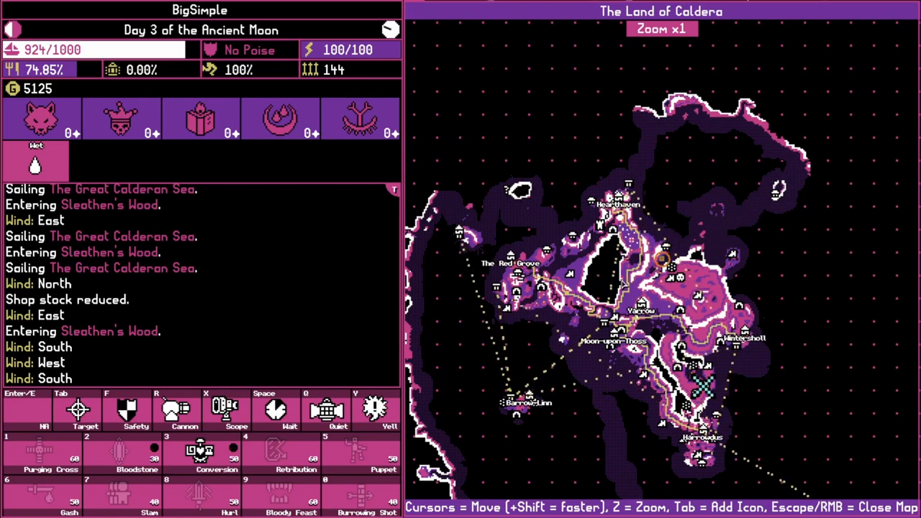
Zoom the Caldera map in on the wooded region, then dismiss the map
{"action": "key", "text": "Escape"}
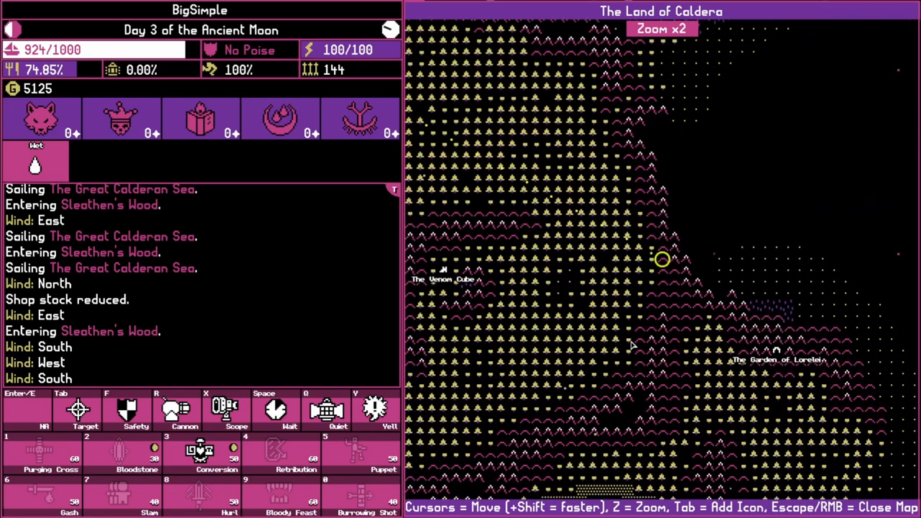
{"action": "key", "text": "Escape"}
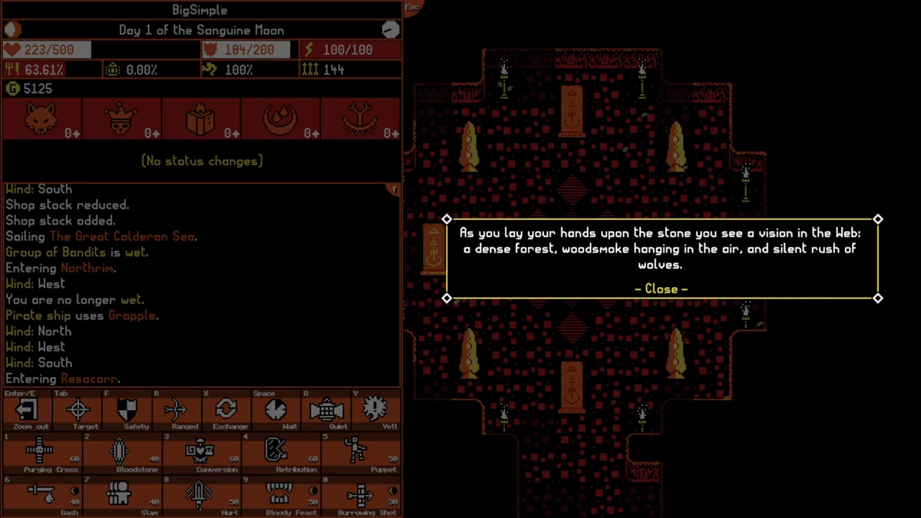
Read and dismiss the four visions: dense forest, mountain-ringed island, decay and lights, trees by a lake
{"action": "left_click", "coordinate": [660, 288]}
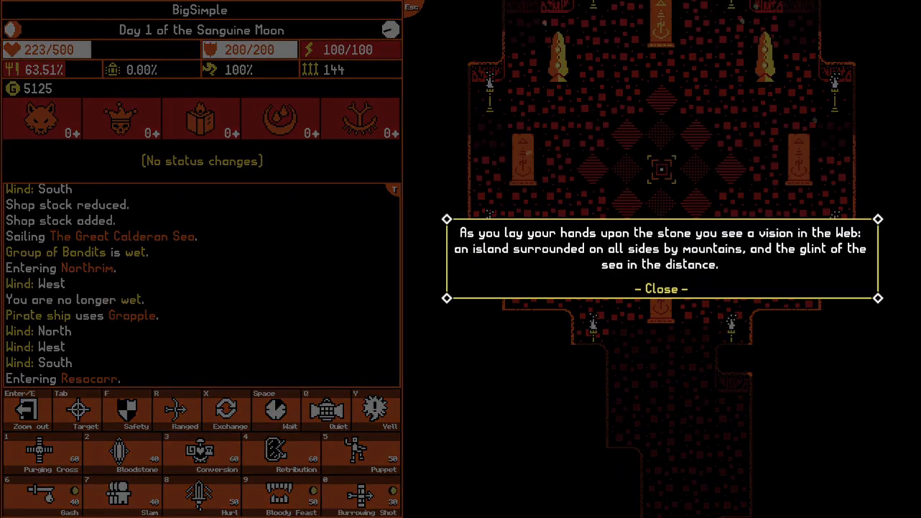
{"action": "mouse_move", "coordinate": [593, 266]}
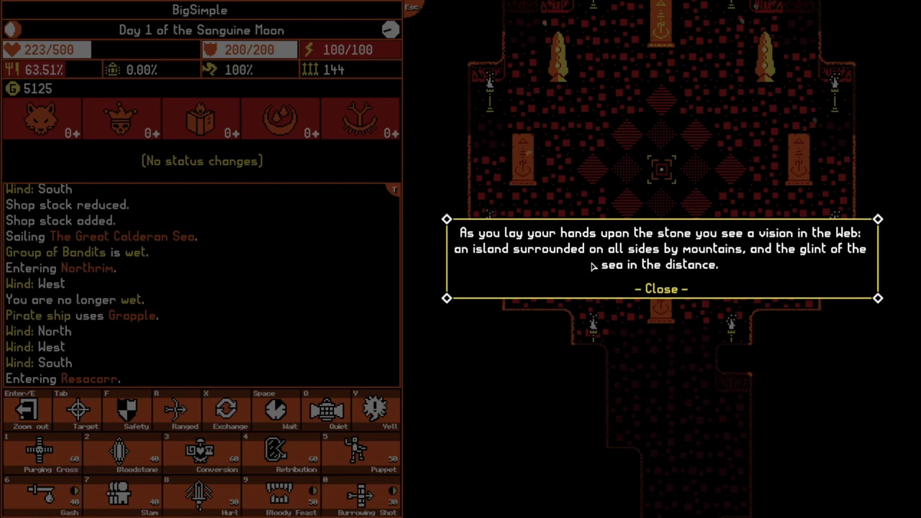
{"action": "mouse_move", "coordinate": [712, 283]}
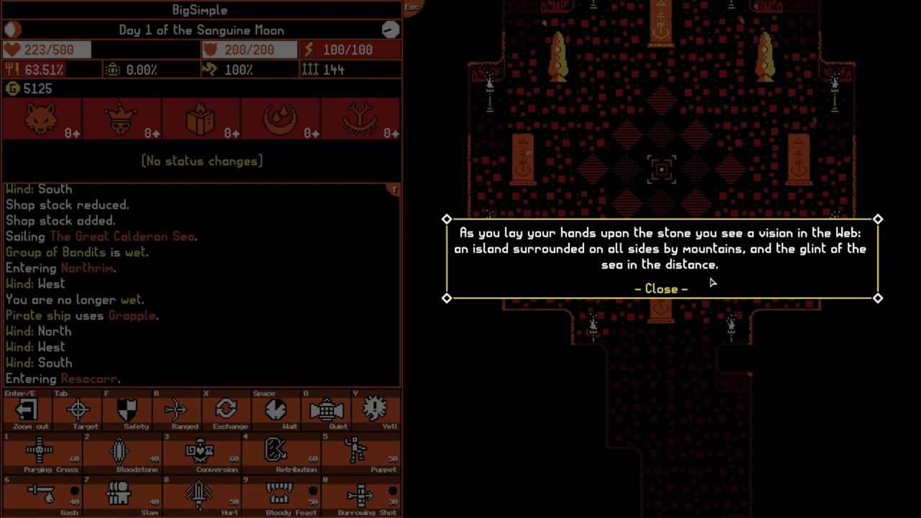
{"action": "left_click", "coordinate": [660, 288]}
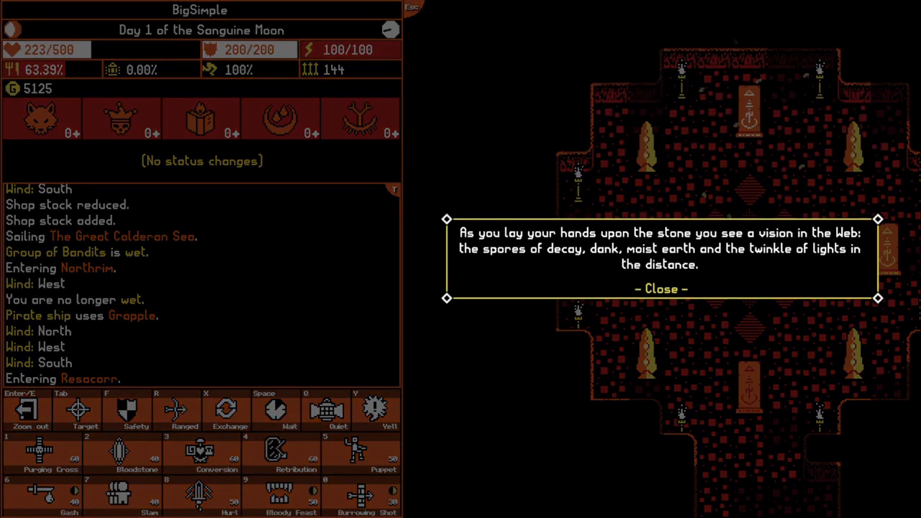
{"action": "left_click", "coordinate": [659, 288]}
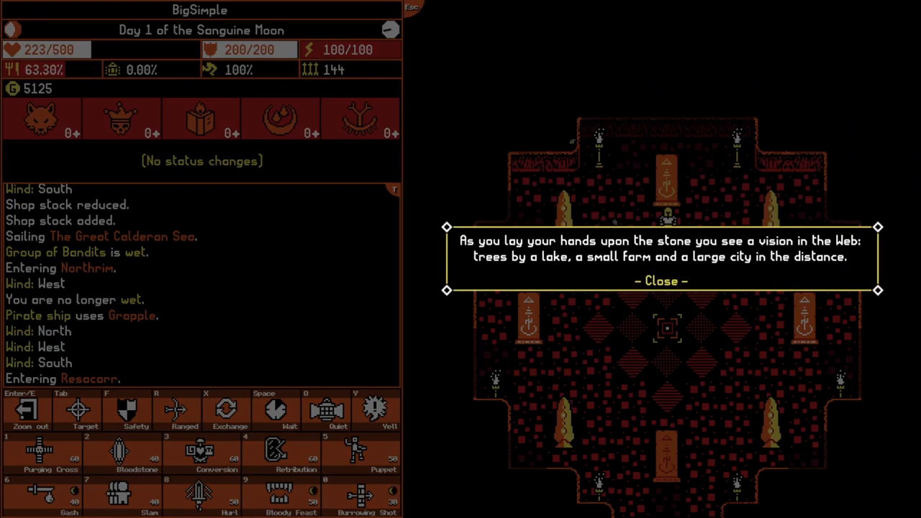
{"action": "left_click", "coordinate": [662, 281]}
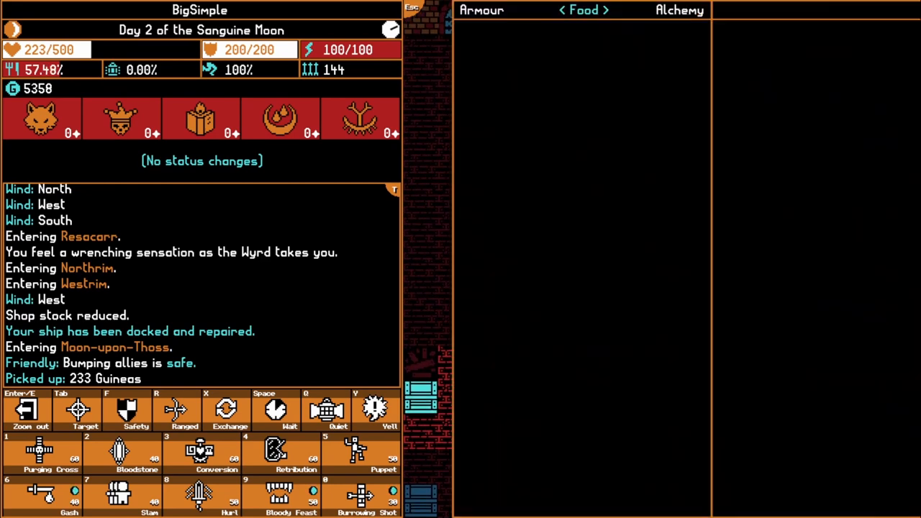
Compare the Amulet of Stone's defence stats against the worn Harradius' Amulet in the Armour list
{"action": "left_click", "coordinate": [679, 10]}
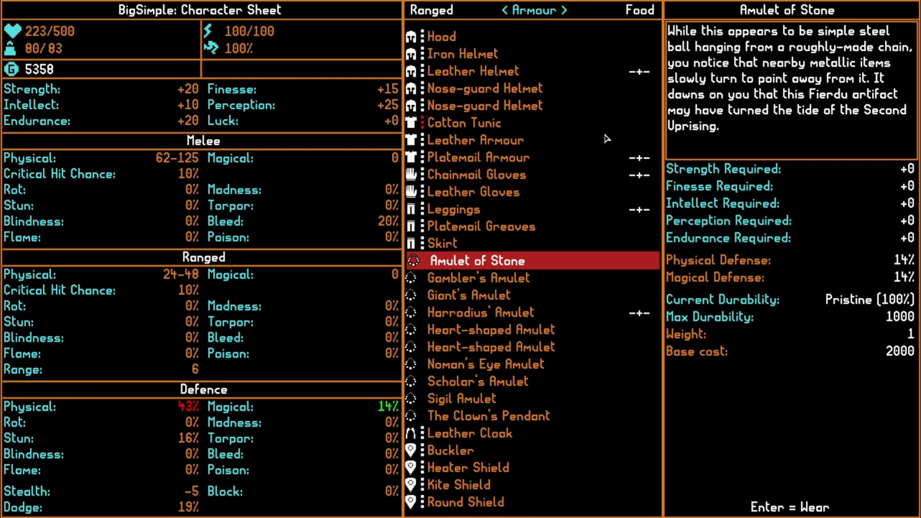
{"action": "left_click", "coordinate": [481, 313]}
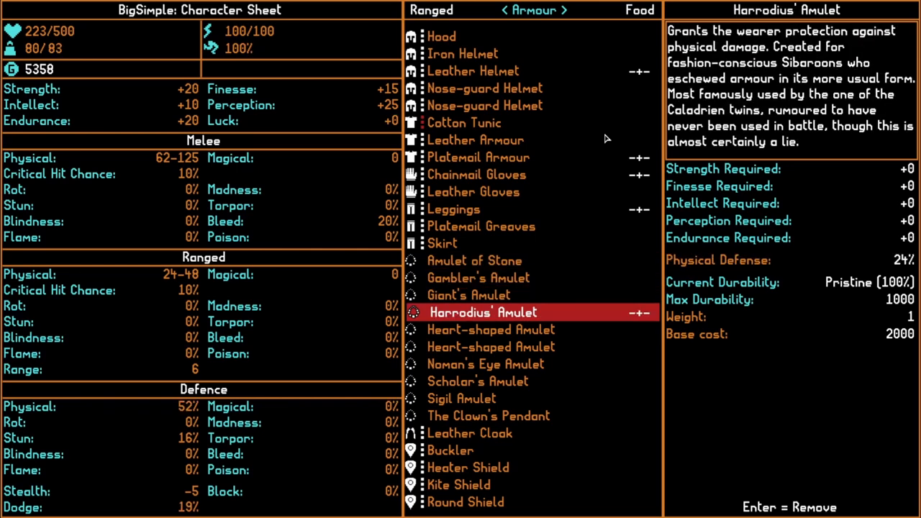
{"action": "left_click", "coordinate": [475, 260]}
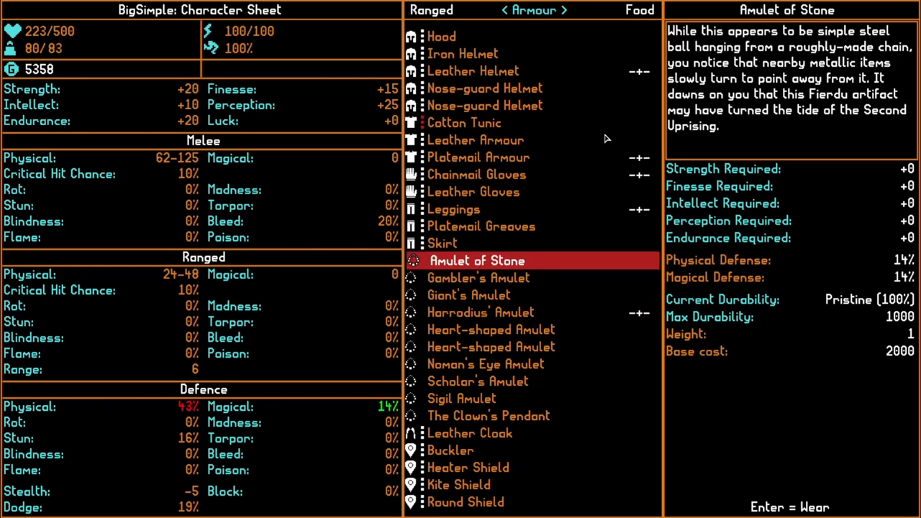
{"action": "left_click", "coordinate": [460, 397]}
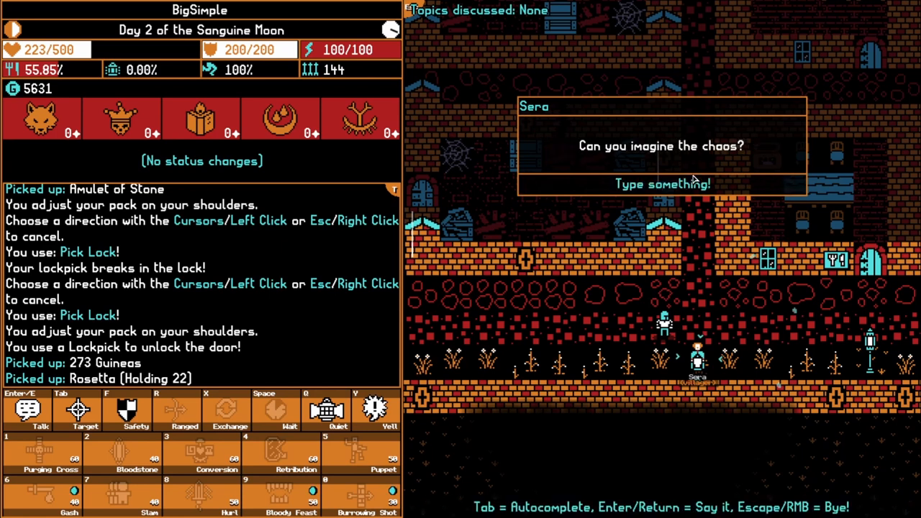
Ask Sero about 'serpent's' in the conversation prompt
{"action": "type", "text": "s"}
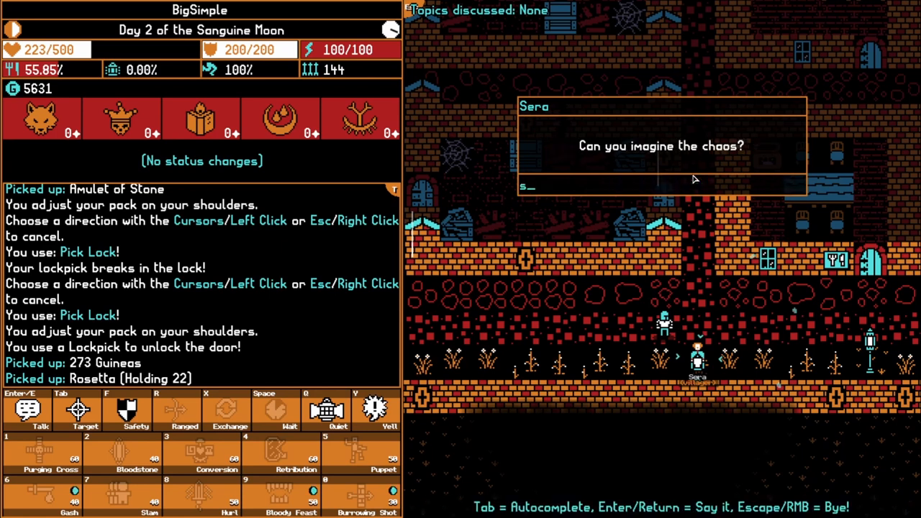
{"action": "type", "text": "erpent's"}
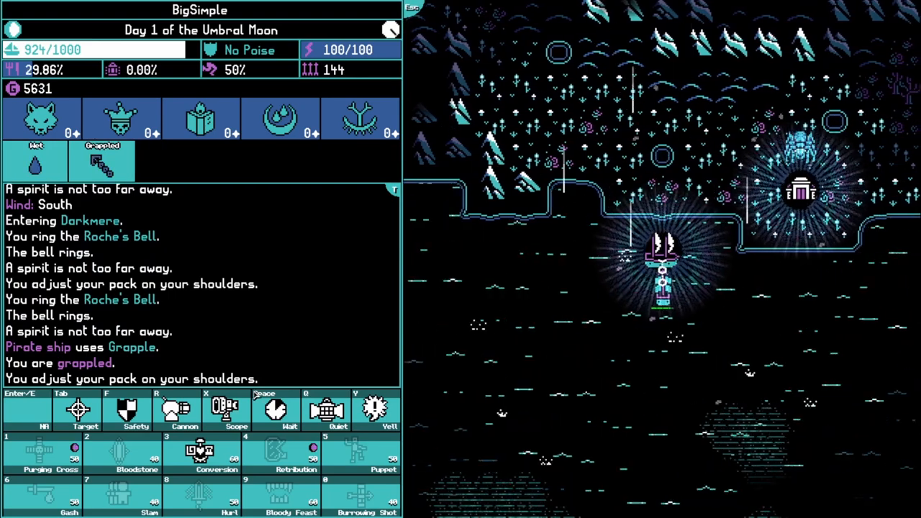
Engage the grappling pirate ship and fight its swordsmen until none remain
{"action": "left_click", "coordinate": [184, 409]}
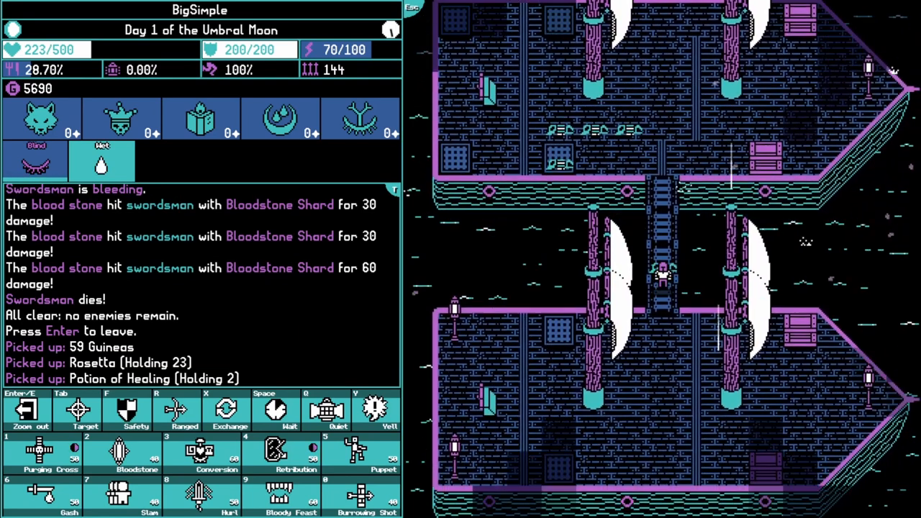
Leave the cleared pirate ship and confirm departing the area
{"action": "key", "text": "Enter"}
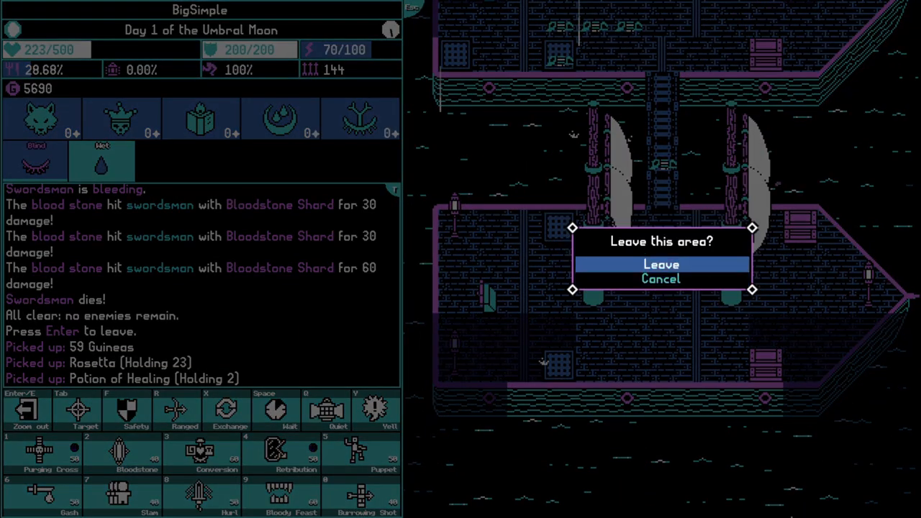
{"action": "left_click", "coordinate": [661, 264]}
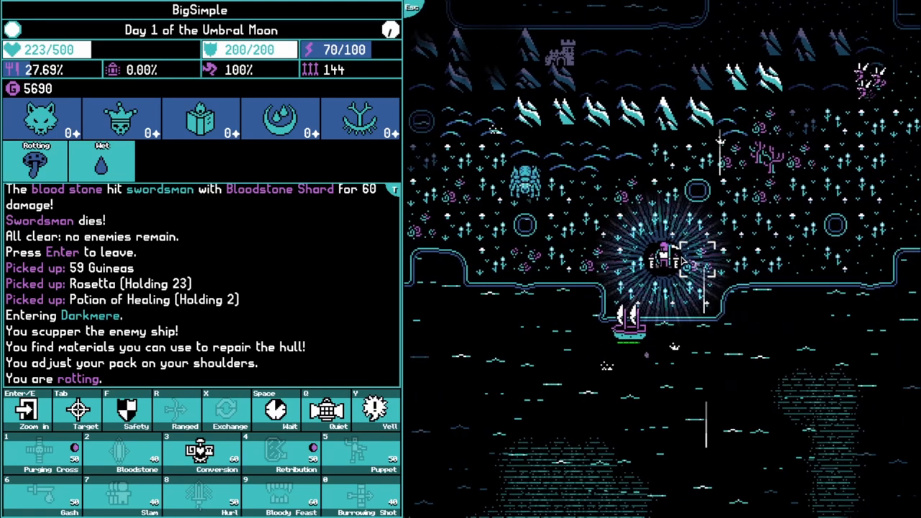
Enter the Heart Temple and acknowledge maximum health rising to 550
{"action": "key", "text": "Enter"}
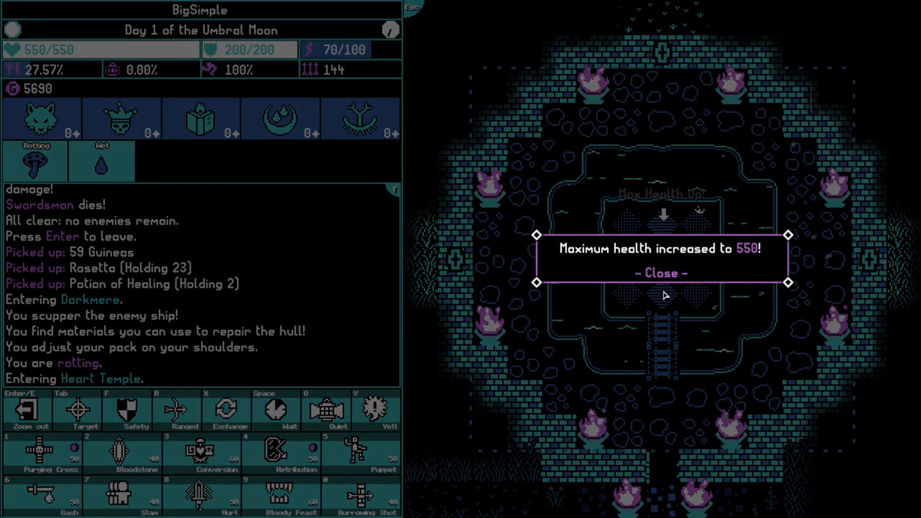
{"action": "left_click", "coordinate": [659, 274]}
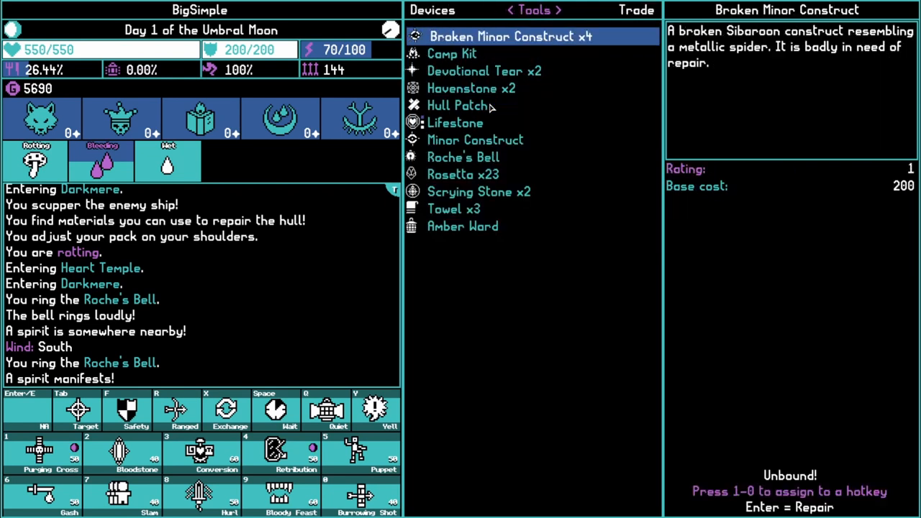
Review the Broken Minor Construct, Camp Kit and Amber Ward details in the Tools list
{"action": "left_click", "coordinate": [464, 174]}
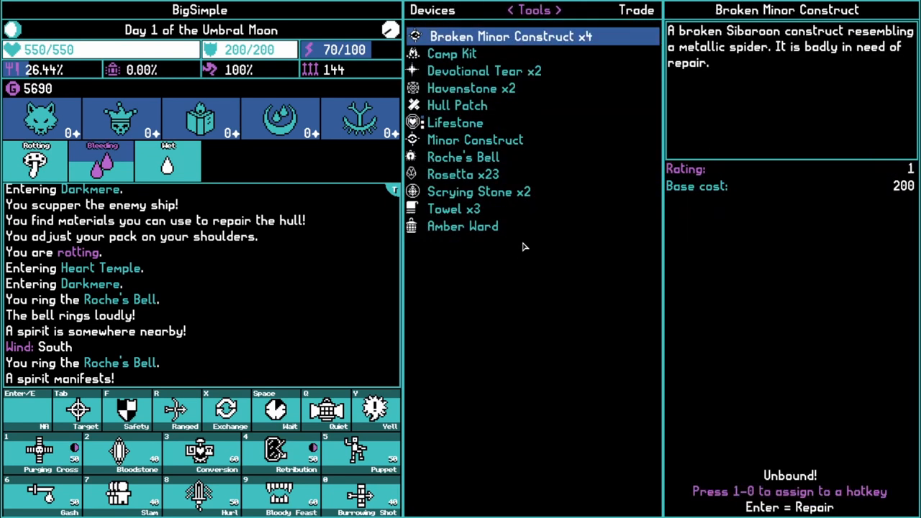
{"action": "left_click", "coordinate": [452, 54]}
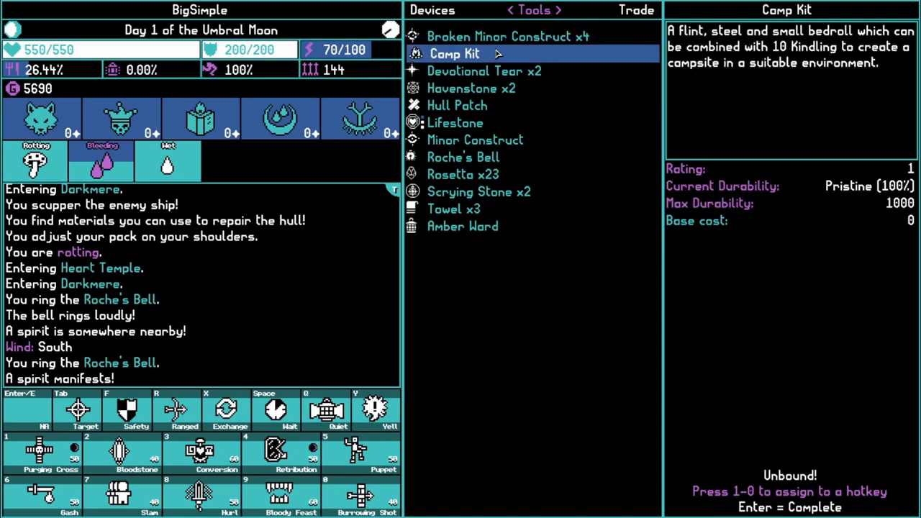
{"action": "left_click", "coordinate": [464, 226]}
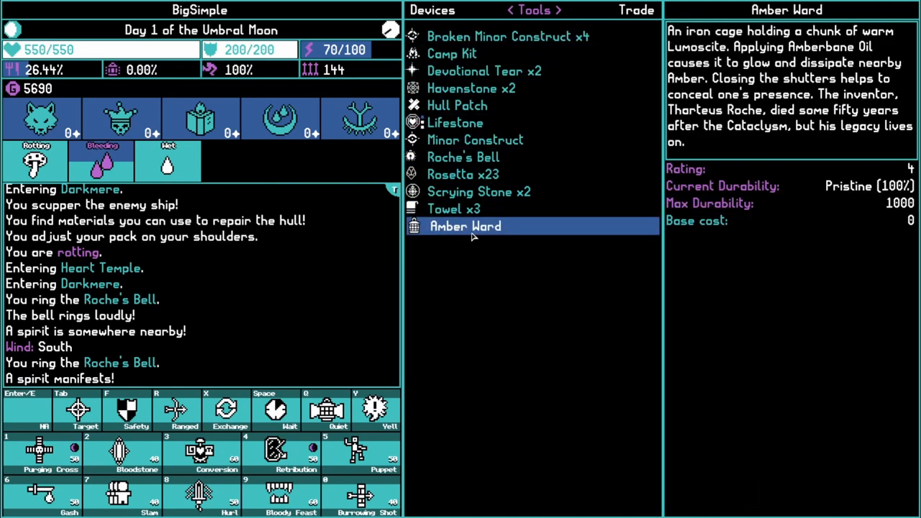
Repair a Broken Minor Construct using ancient metal scraps, confirming with Yes
{"action": "left_click", "coordinate": [510, 36]}
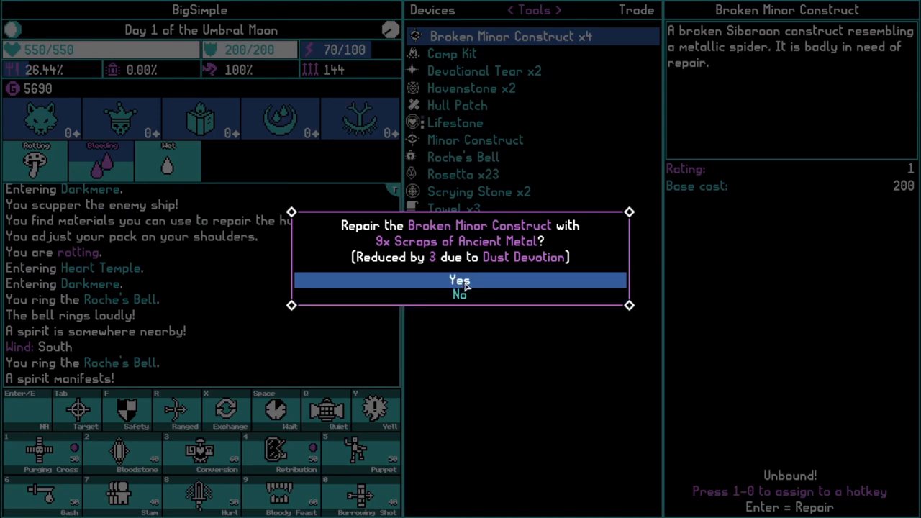
{"action": "left_click", "coordinate": [460, 279]}
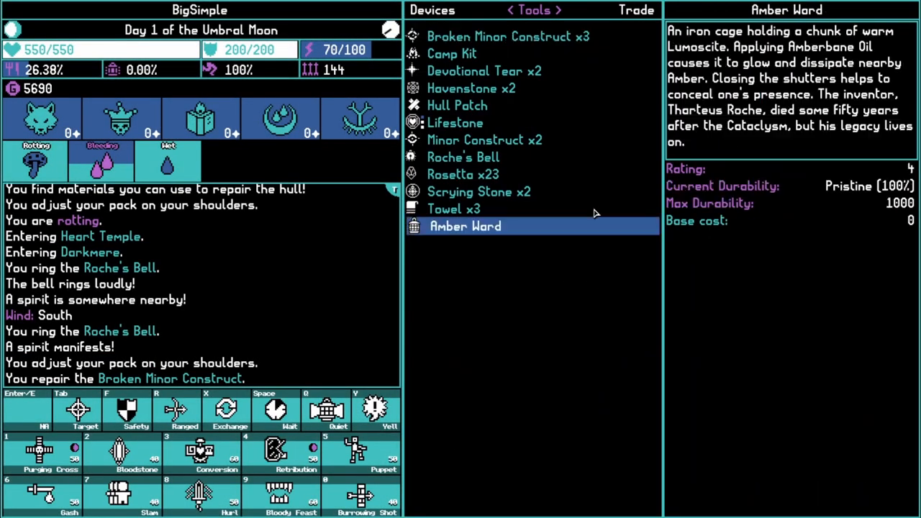
{"action": "left_click", "coordinate": [478, 191]}
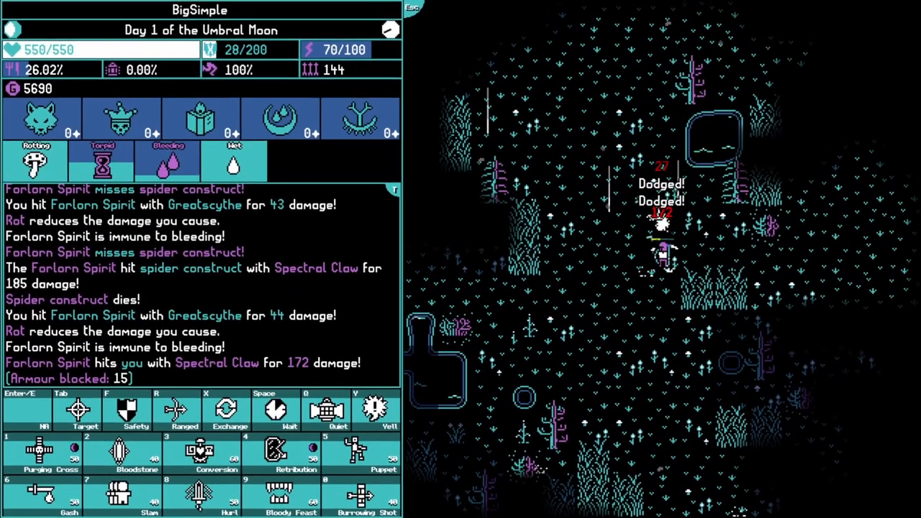
Kill the Forlorn Spirit with the Greatscythe and dismiss its whispered word 'Balaloth'
{"action": "left_click", "coordinate": [130, 455]}
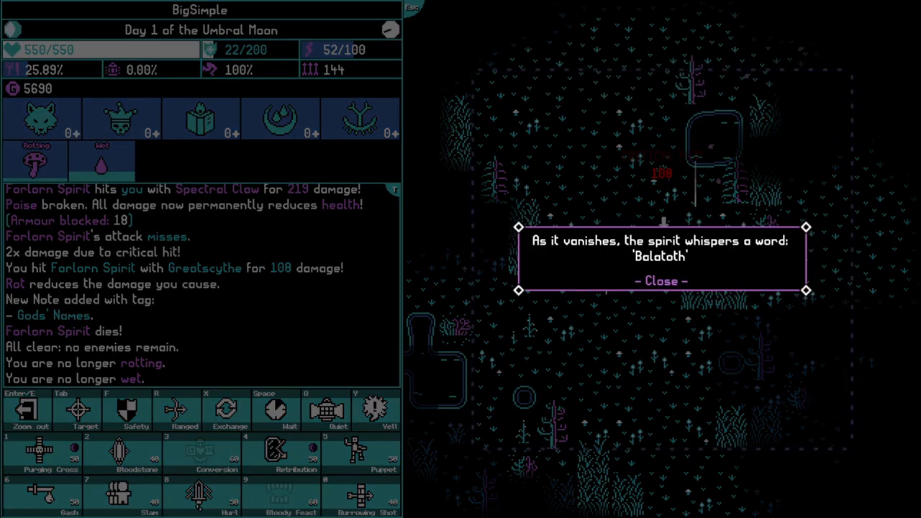
{"action": "left_click", "coordinate": [661, 281]}
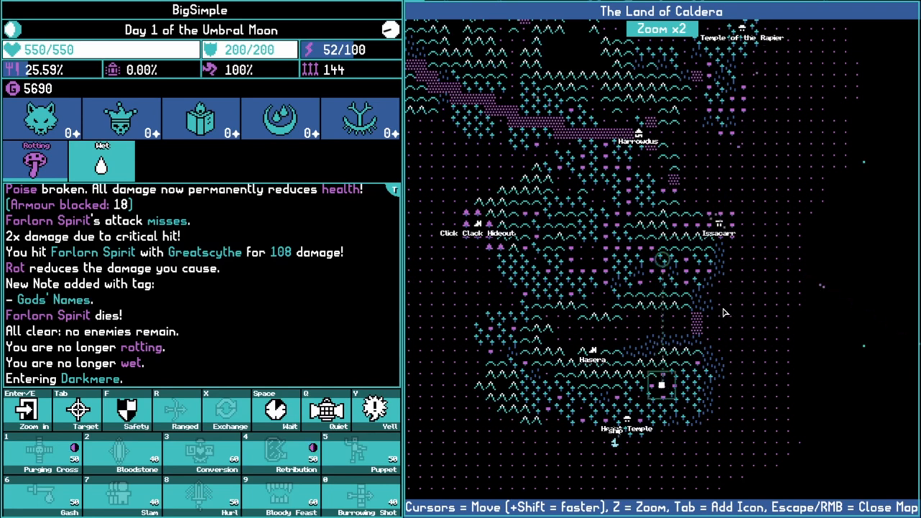
{"action": "mouse_move", "coordinate": [754, 360]}
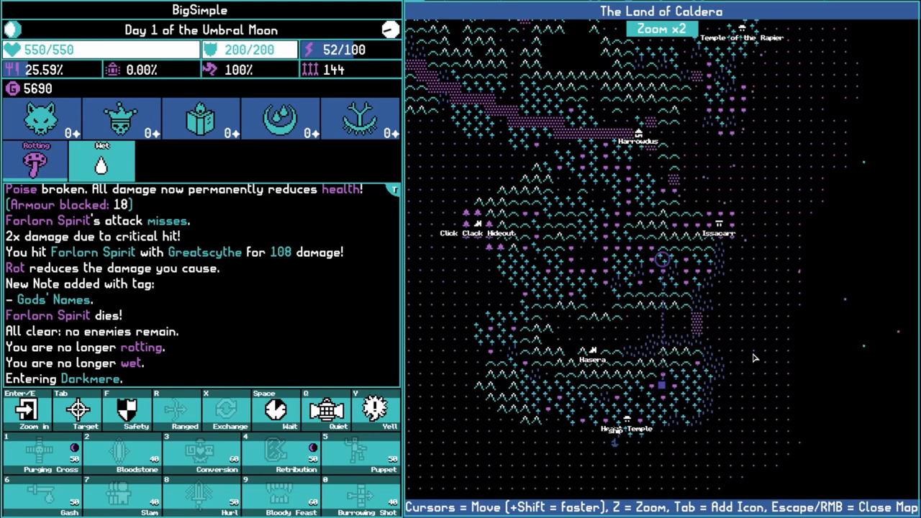
Zoom the Caldera map out to x1 to view the whole land, then dismiss it
{"action": "key", "text": "z"}
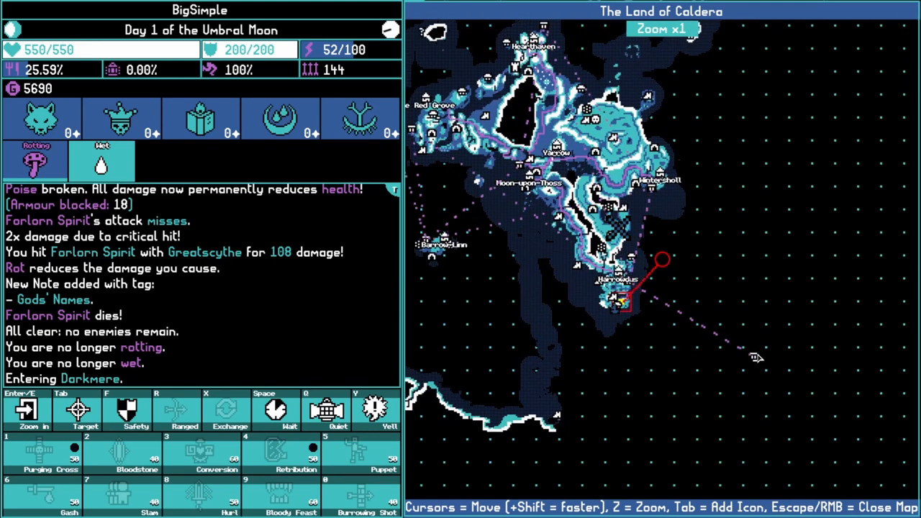
{"action": "key", "text": "z"}
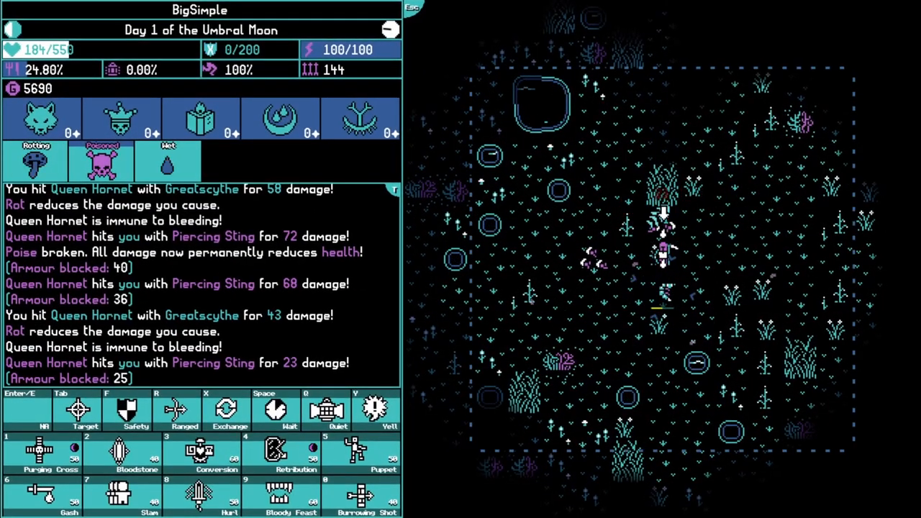
Slay the Queen Hornet with the Greatscythe, then leave the cleared area
{"action": "left_click", "coordinate": [125, 454]}
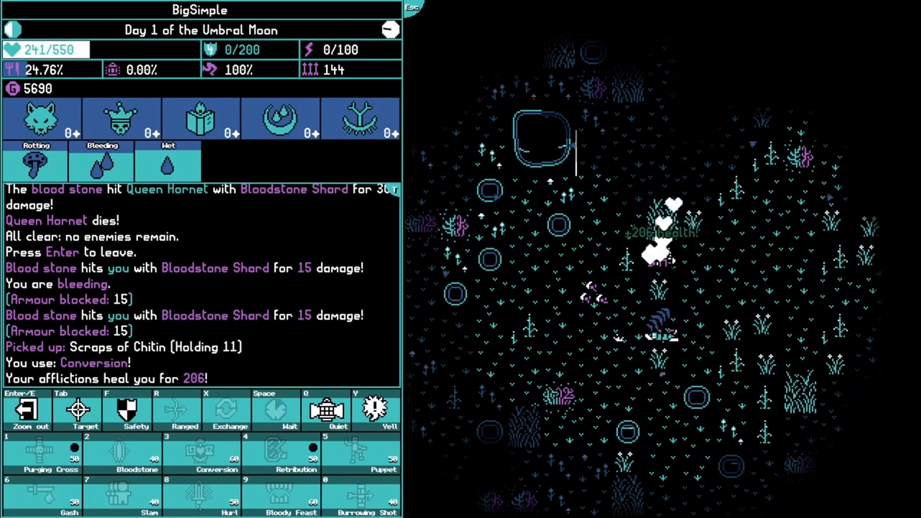
{"action": "key", "text": "enter"}
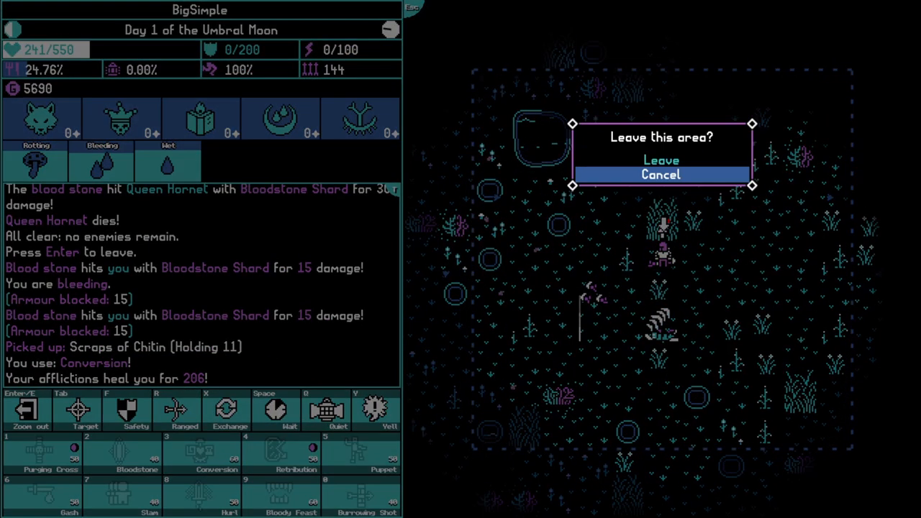
{"action": "left_click", "coordinate": [660, 160]}
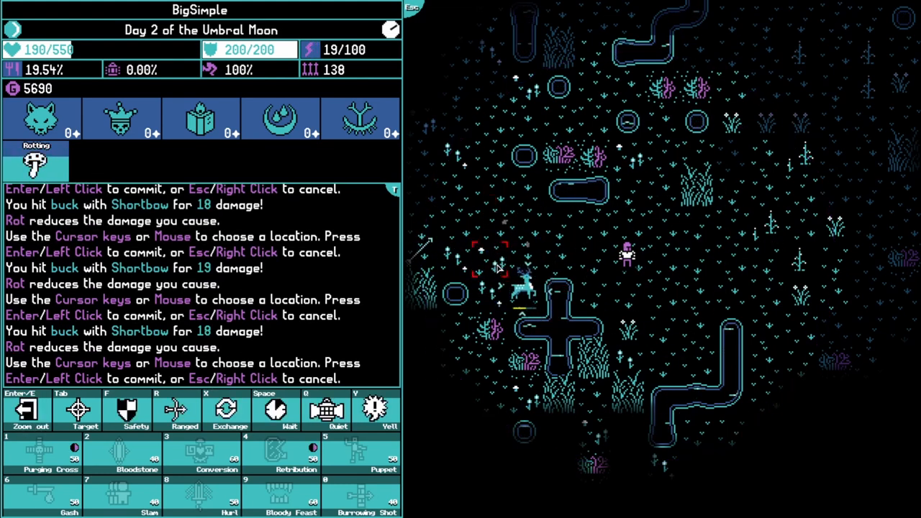
Fire the Shortbow at the nearby buck to wound it
{"action": "left_click", "coordinate": [491, 271]}
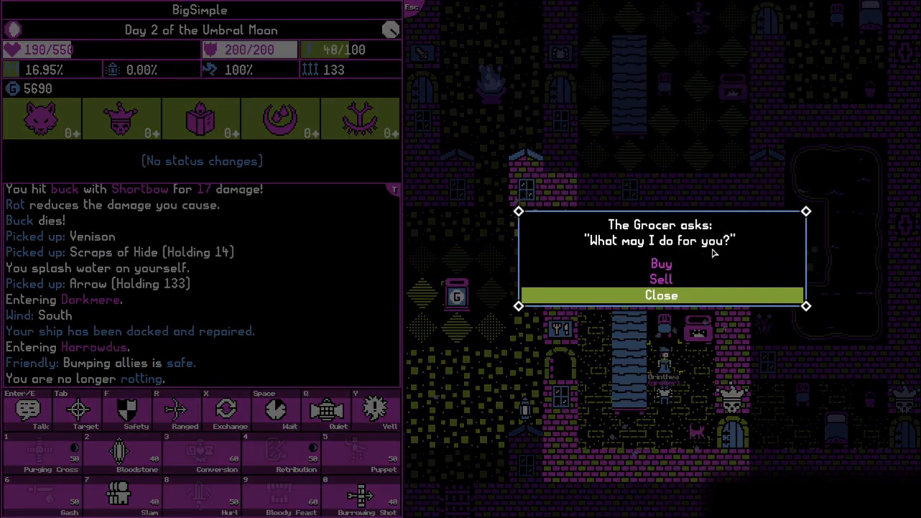
Decline the Grocer's offer to trade before resting at the inn
{"action": "left_click", "coordinate": [659, 264]}
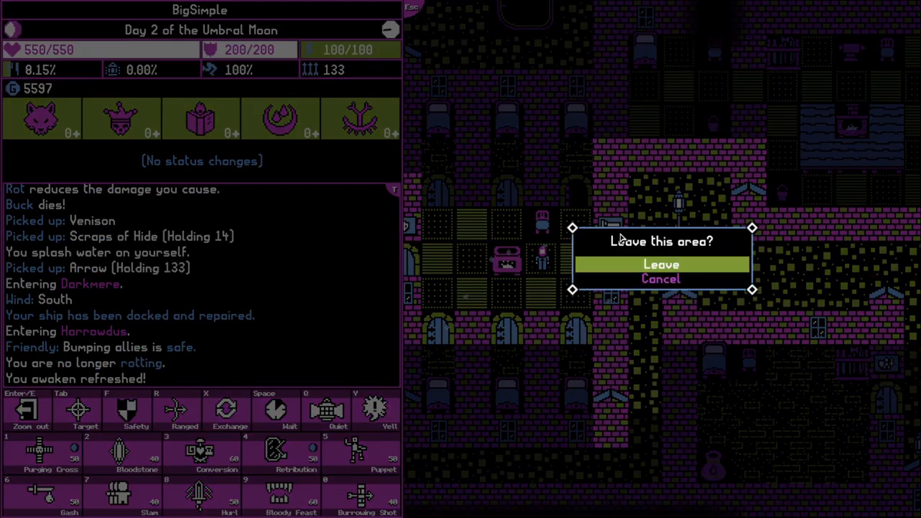
Leave Harrowdus and dismiss the evil-feeling standing stone's message in the Calderon Wilderness
{"action": "left_click", "coordinate": [660, 264]}
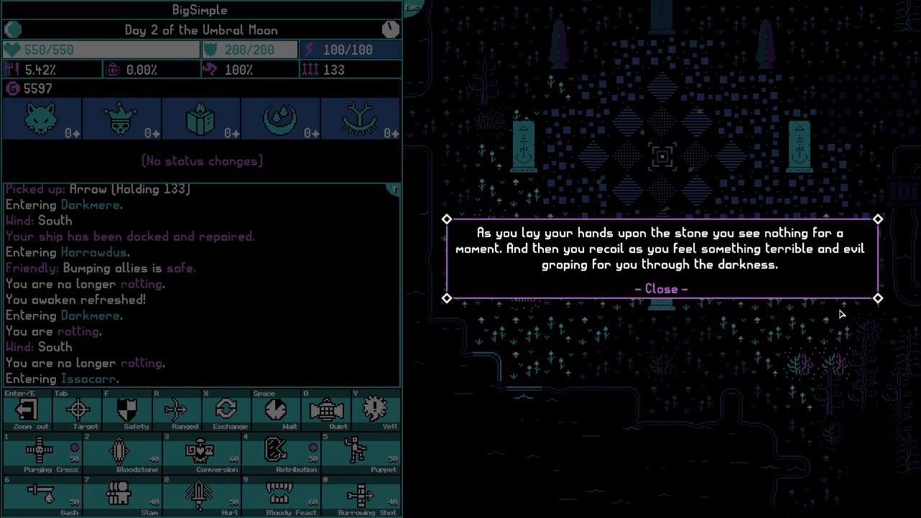
{"action": "left_click", "coordinate": [661, 288]}
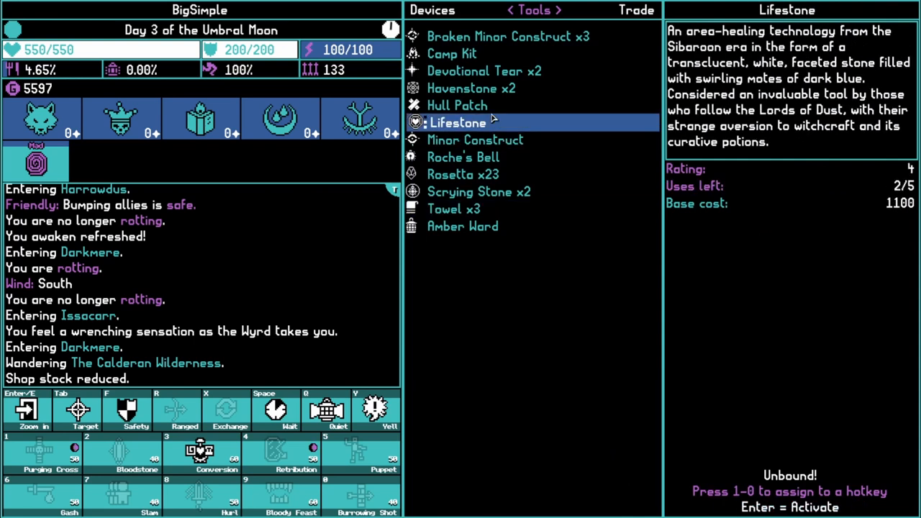
Apply the Amberbane Ward oil and dismiss the 'door remains unpassable' message
{"action": "left_click", "coordinate": [507, 36]}
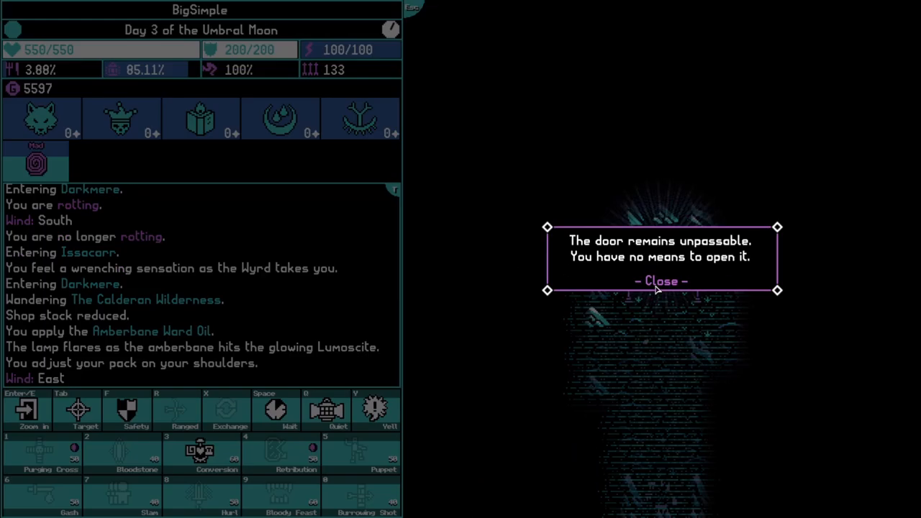
{"action": "left_click", "coordinate": [659, 281]}
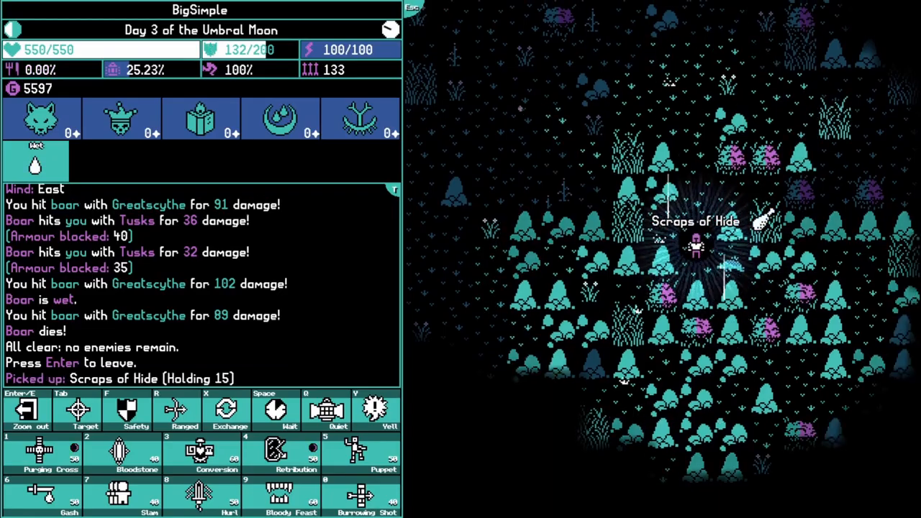
Leave the cleared boar battle area
{"action": "key", "text": "enter"}
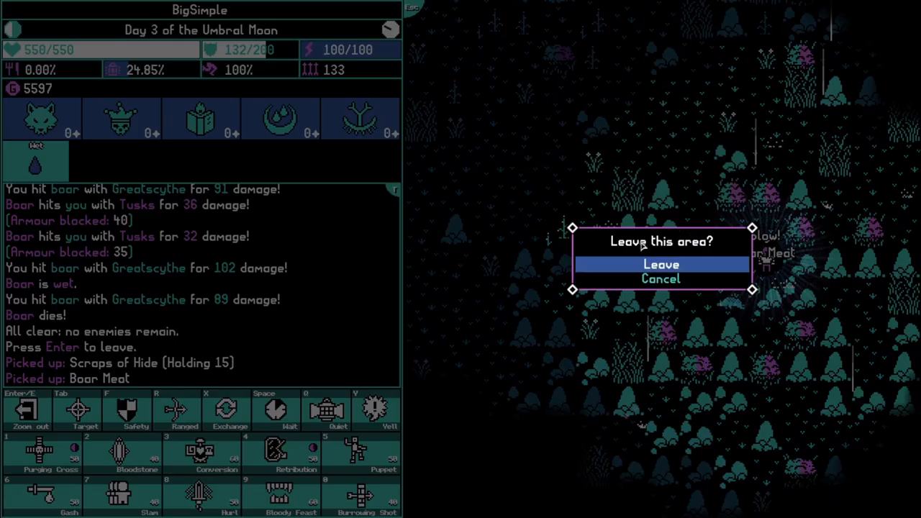
{"action": "left_click", "coordinate": [659, 280]}
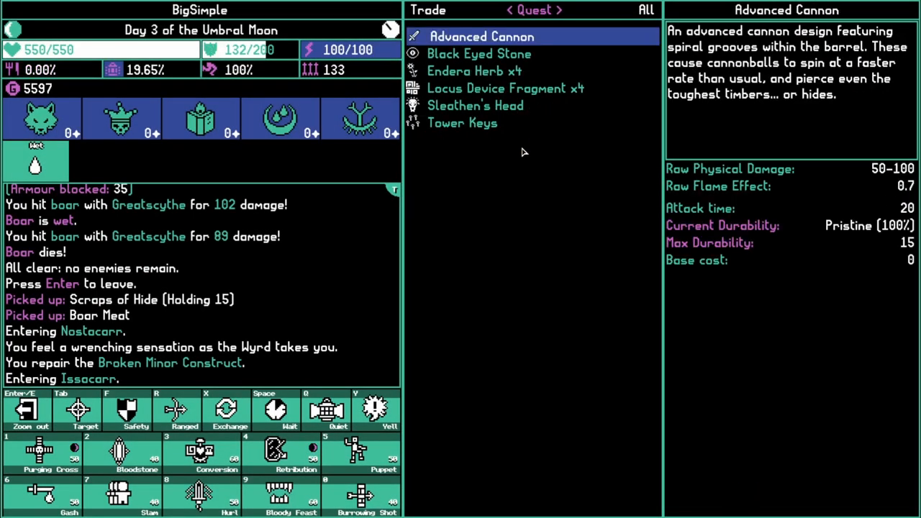
Inspect Sleathen's Head among the quest items and close the inventory
{"action": "left_click", "coordinate": [475, 105]}
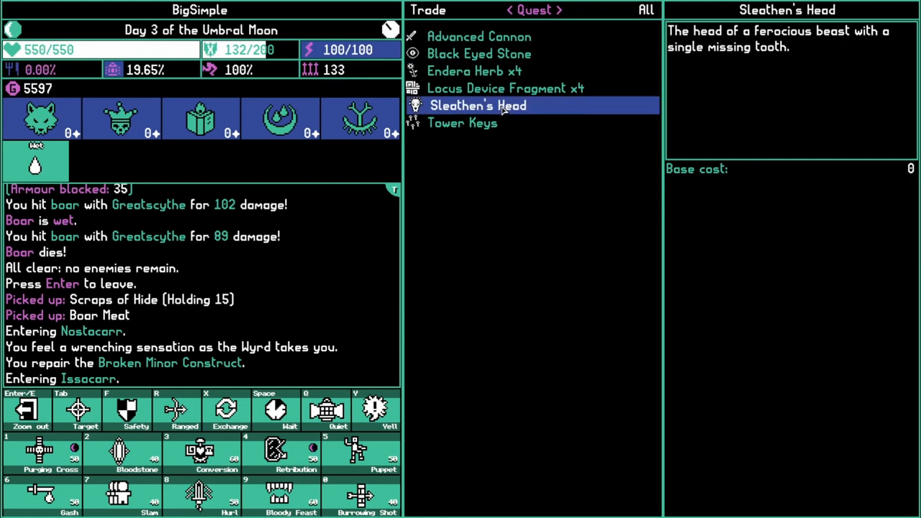
{"action": "left_click", "coordinate": [504, 88]}
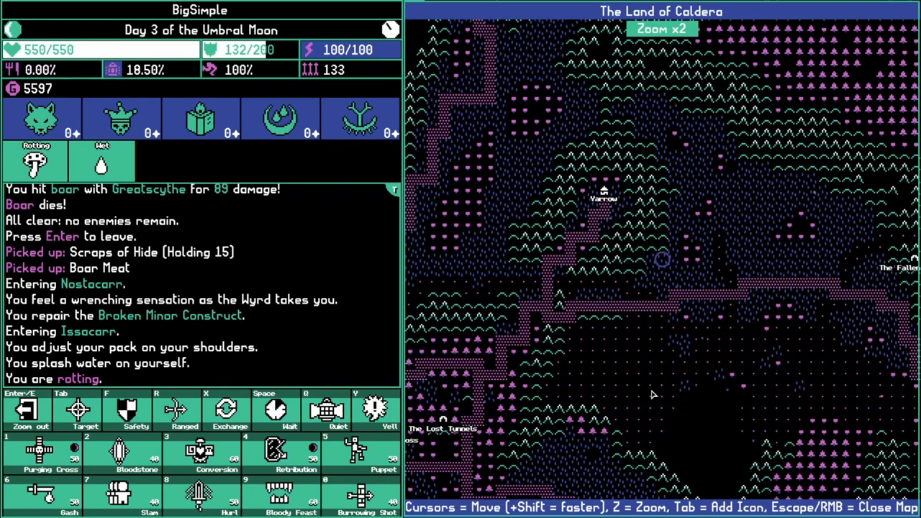
Reread The Tower of Veils journal notes and locate the Thief's Hideout island on the zoomed map
{"action": "key", "text": "z"}
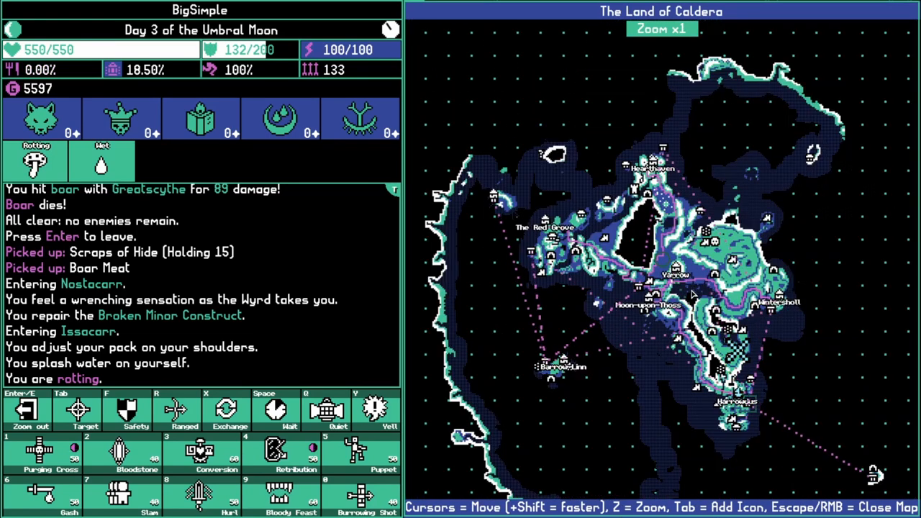
{"action": "key", "text": "z"}
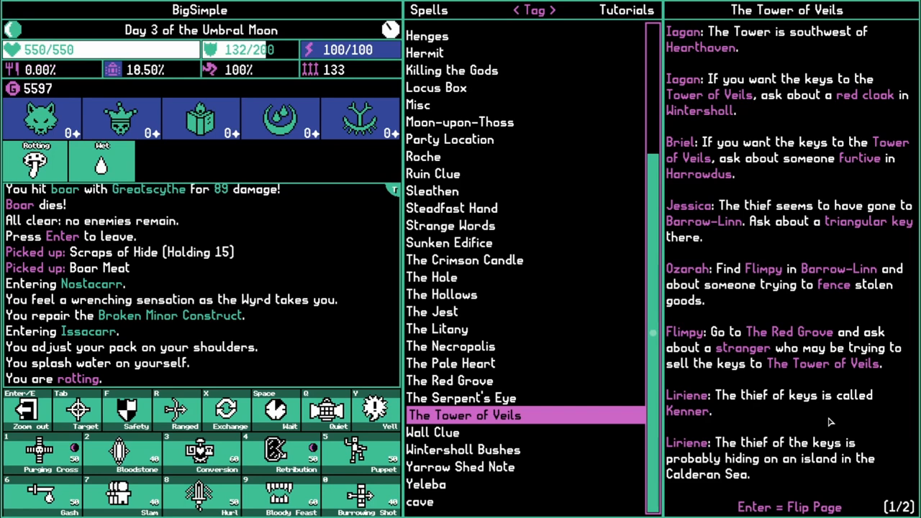
{"action": "key", "text": "Enter"}
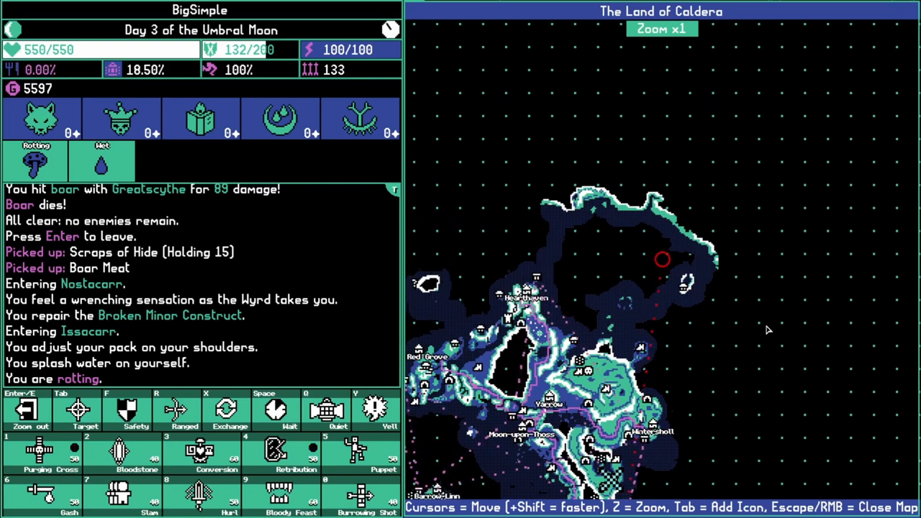
{"action": "key", "text": "z"}
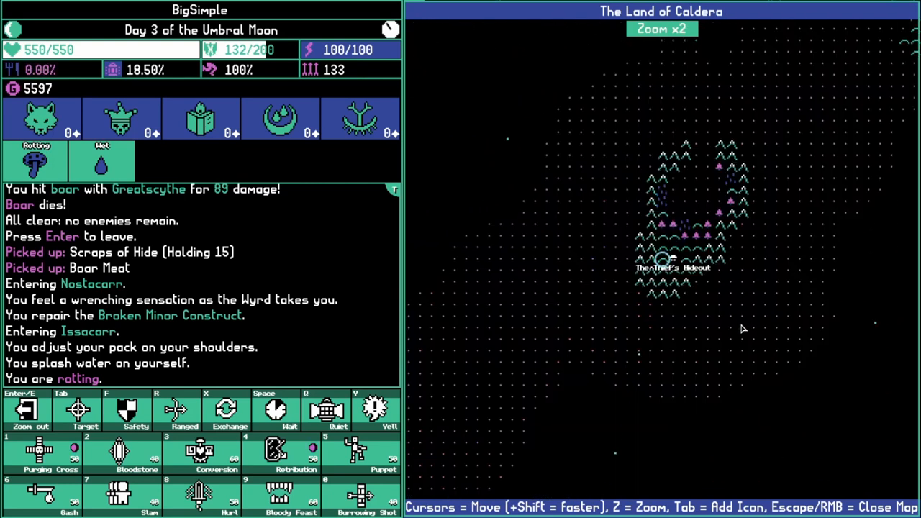
{"action": "key", "text": "z"}
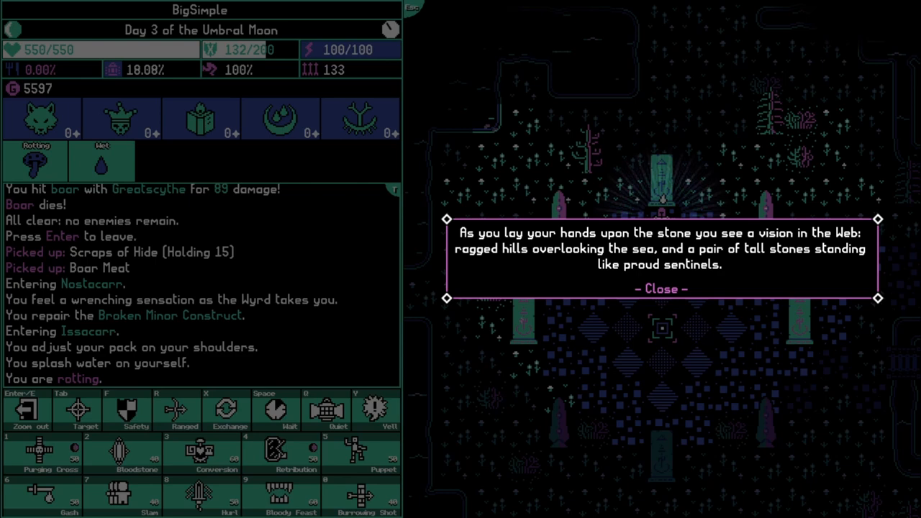
Dismiss the ragged hills, dense forest, burning rock and great mountains stone visions while warping onward
{"action": "left_click", "coordinate": [661, 287]}
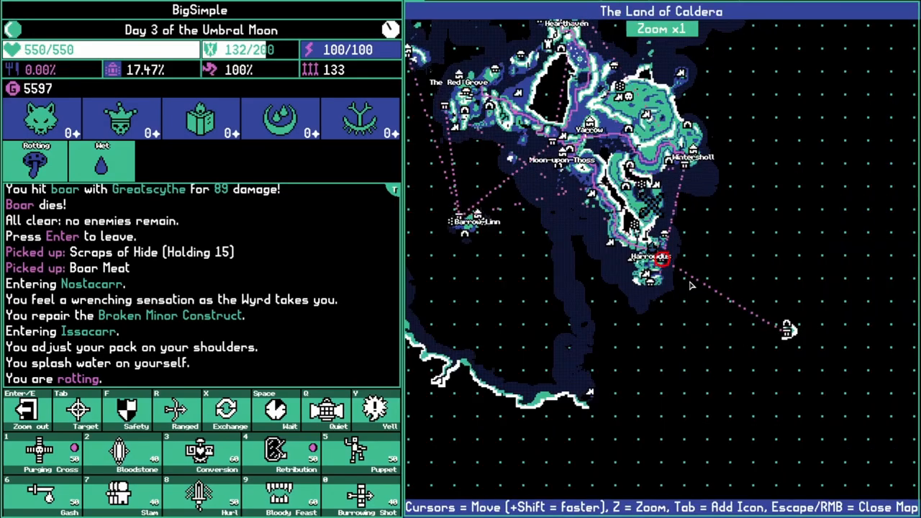
{"action": "key", "text": "z"}
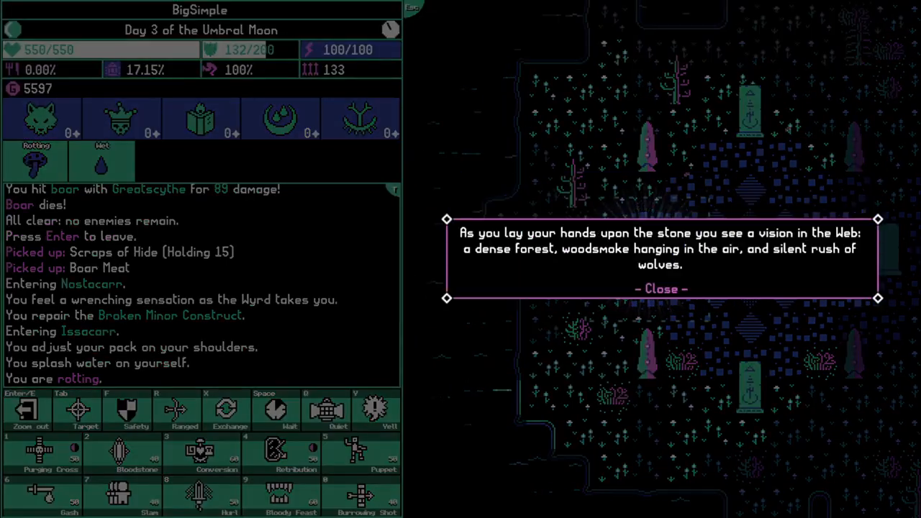
{"action": "left_click", "coordinate": [660, 288]}
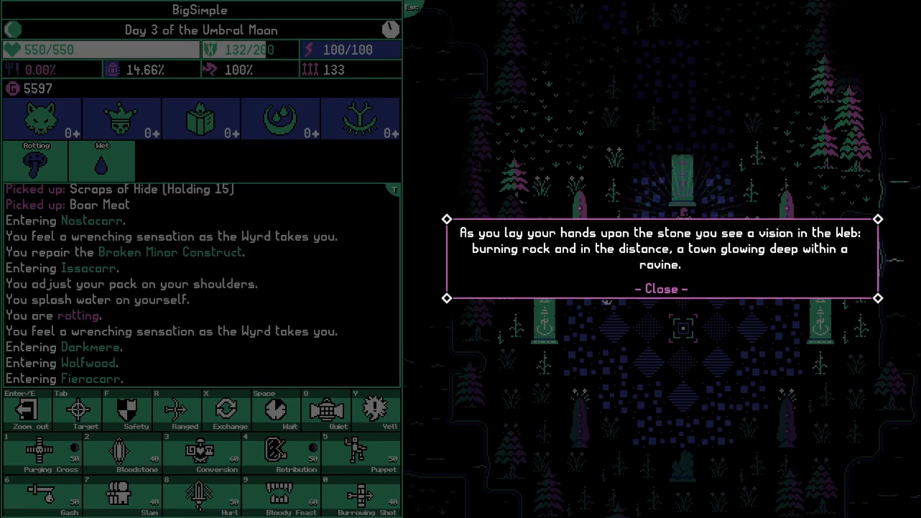
{"action": "left_click", "coordinate": [661, 288]}
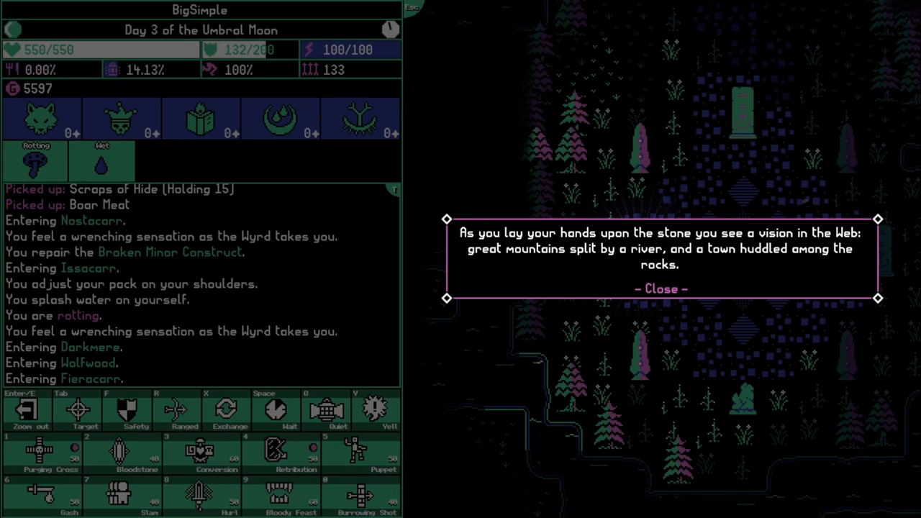
{"action": "left_click", "coordinate": [662, 288]}
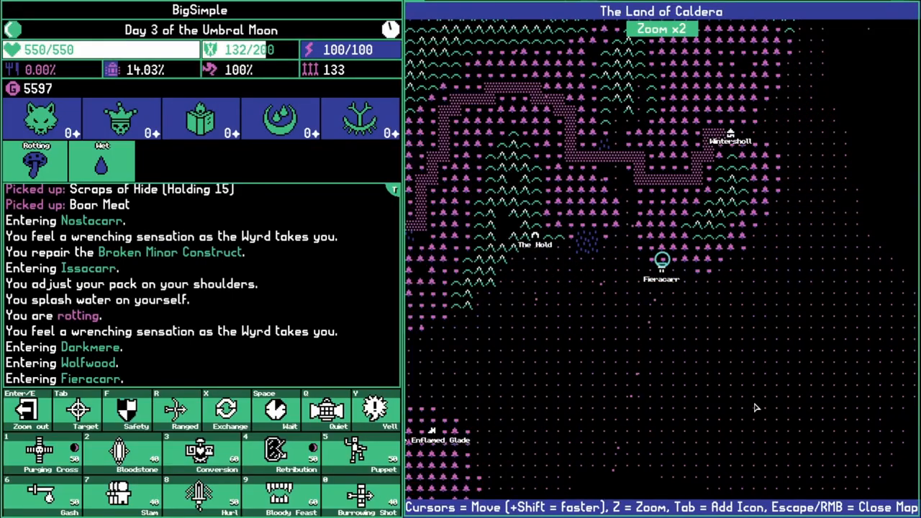
View the whole Caldera map at Zoom x1 and close it
{"action": "key", "text": "z"}
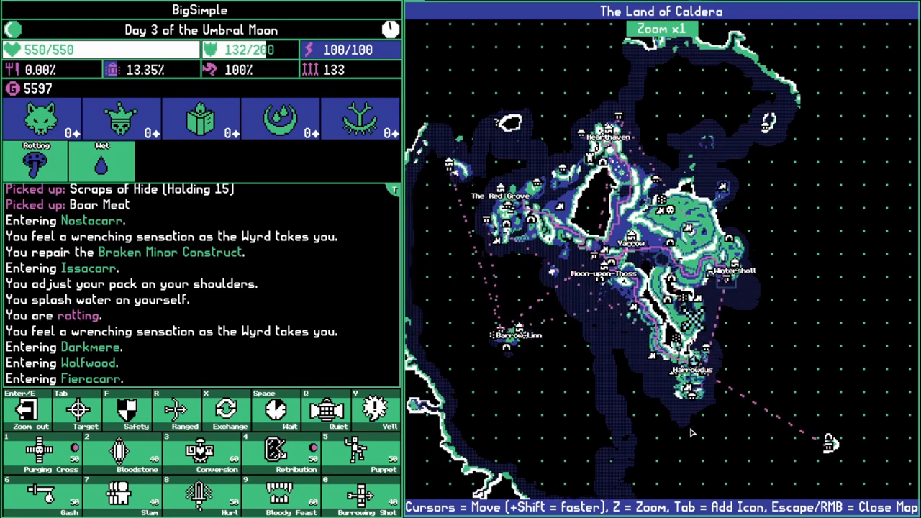
{"action": "key", "text": "Escape"}
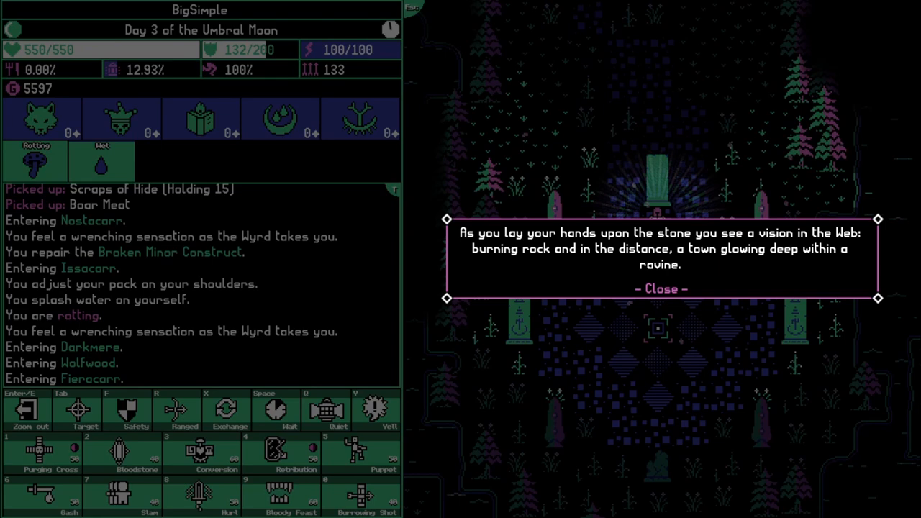
Dismiss the standing stones' visions of burning rock, great mountains and ragged hills
{"action": "left_click", "coordinate": [661, 288]}
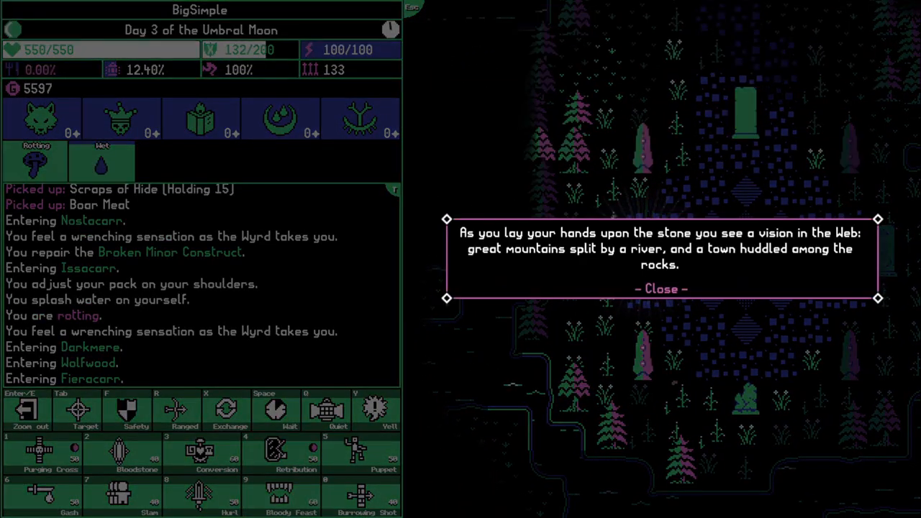
{"action": "left_click", "coordinate": [661, 289]}
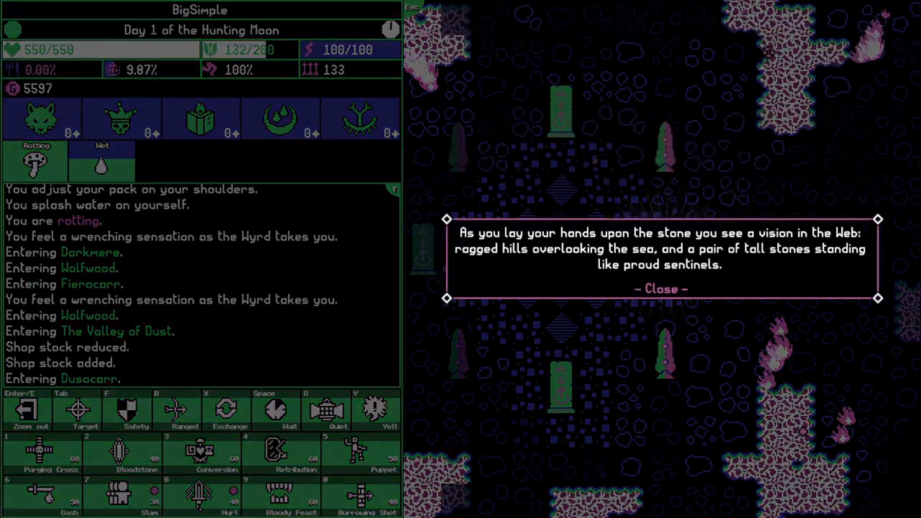
{"action": "left_click", "coordinate": [659, 288]}
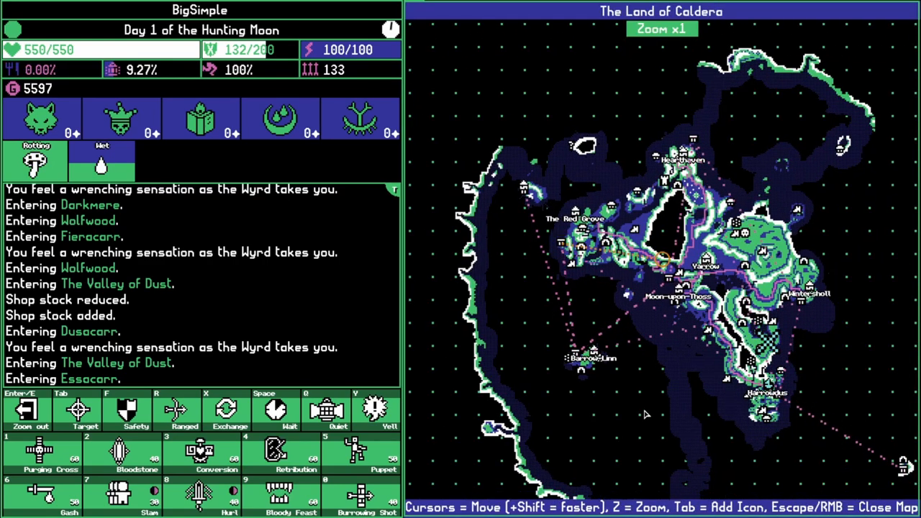
{"action": "key", "text": "Escape"}
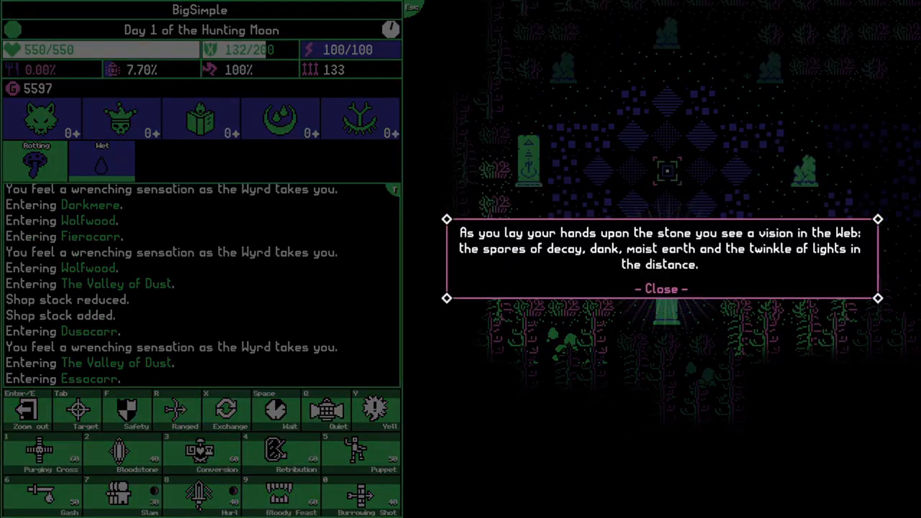
Touch the remaining standing stones toward Northrim and close each vision message
{"action": "left_click", "coordinate": [661, 288]}
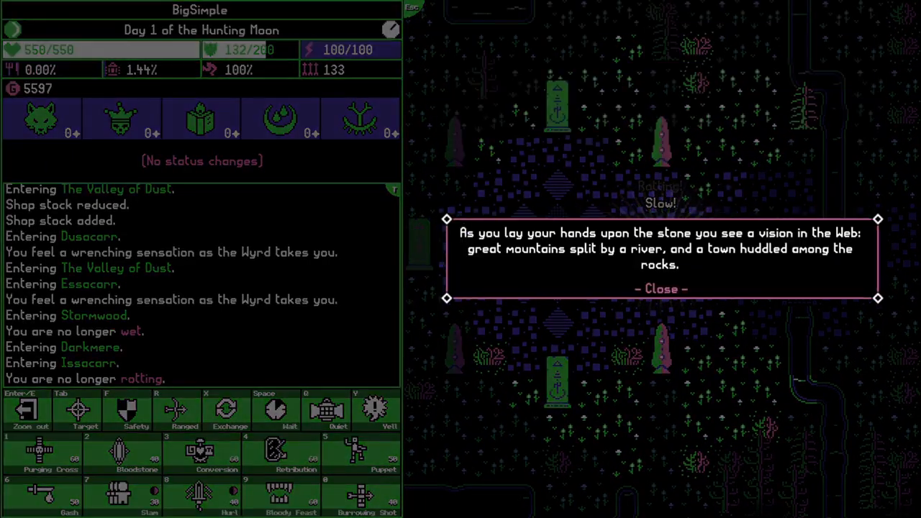
{"action": "left_click", "coordinate": [660, 290]}
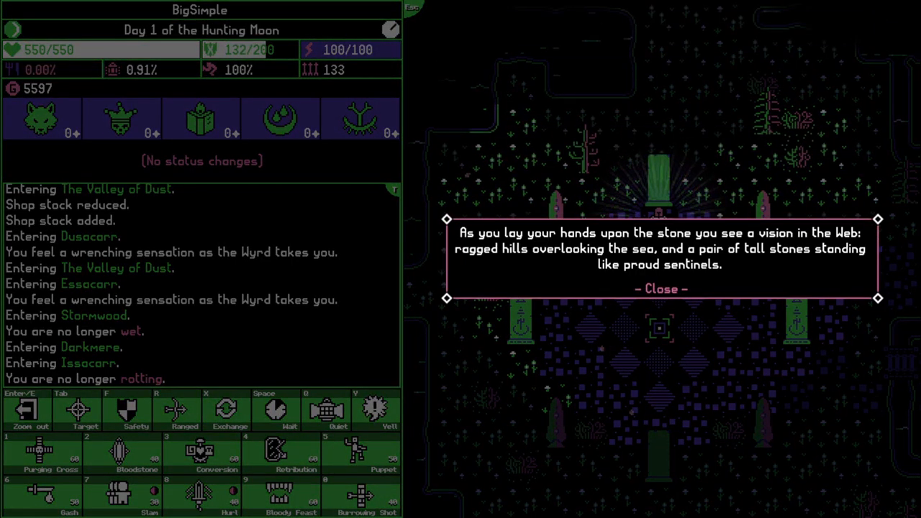
{"action": "left_click", "coordinate": [660, 287]}
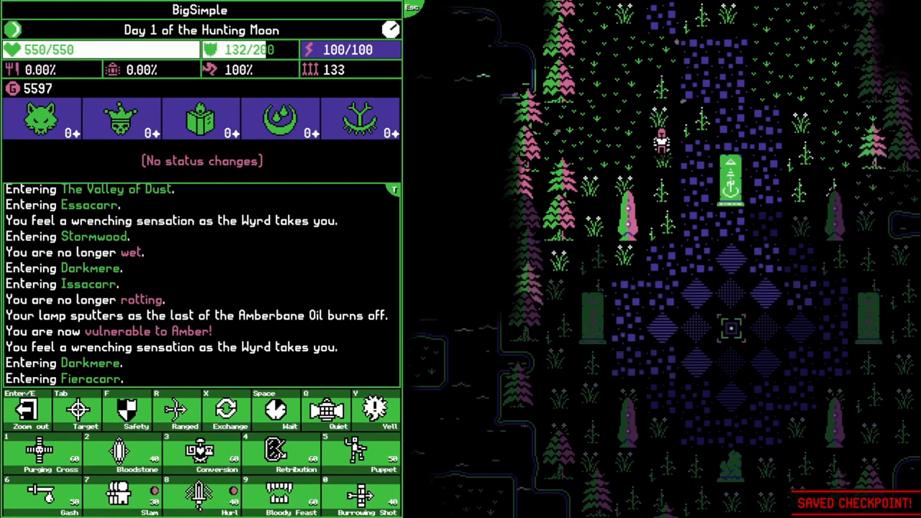
{"action": "left_click", "coordinate": [727, 180]}
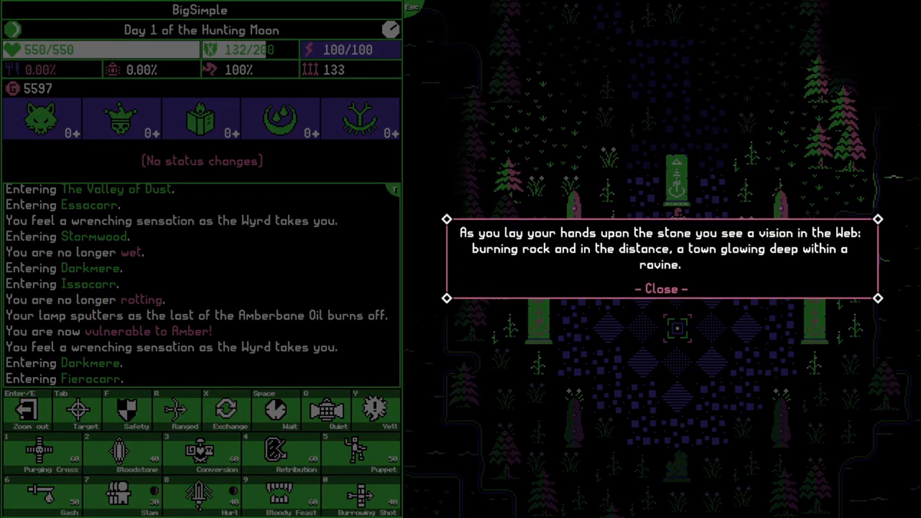
{"action": "left_click", "coordinate": [661, 288]}
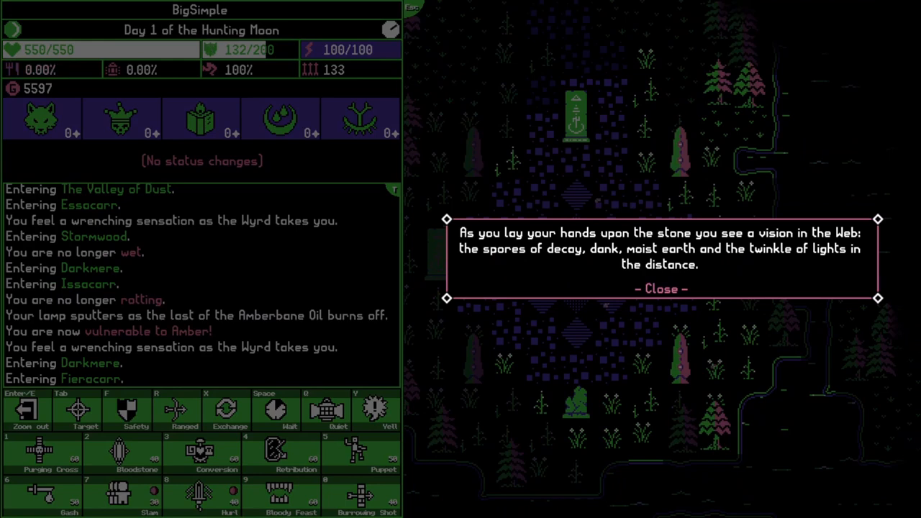
{"action": "left_click", "coordinate": [662, 289]}
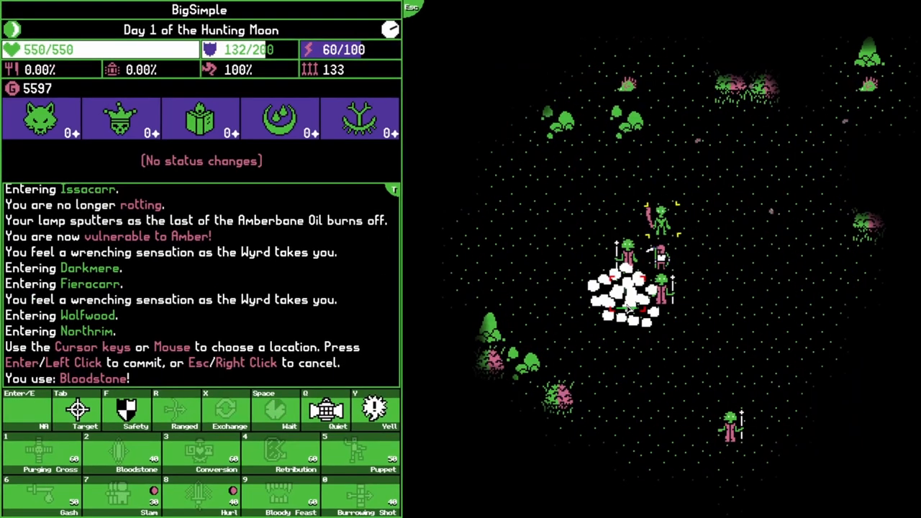
Hurl the Bloodstone at the spore mage and grunt, then leave the cleared battle area
{"action": "left_click", "coordinate": [626, 305]}
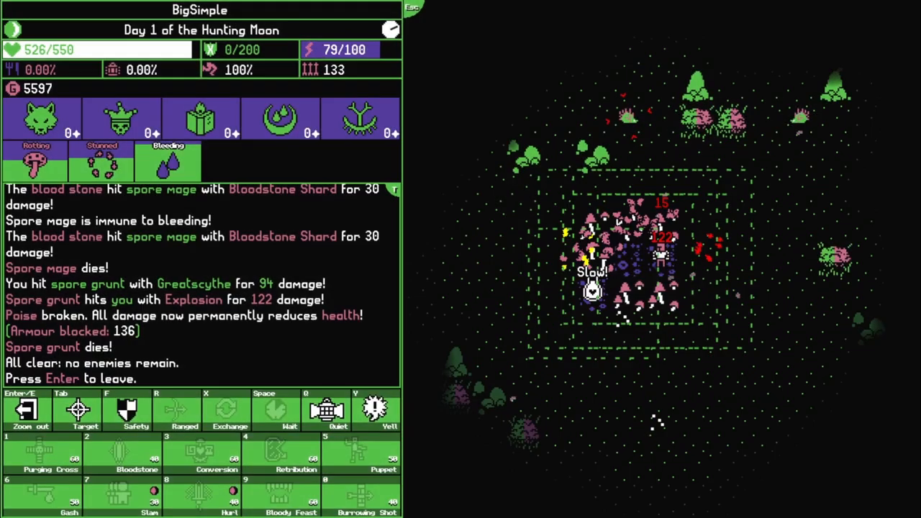
{"action": "key", "text": "Enter"}
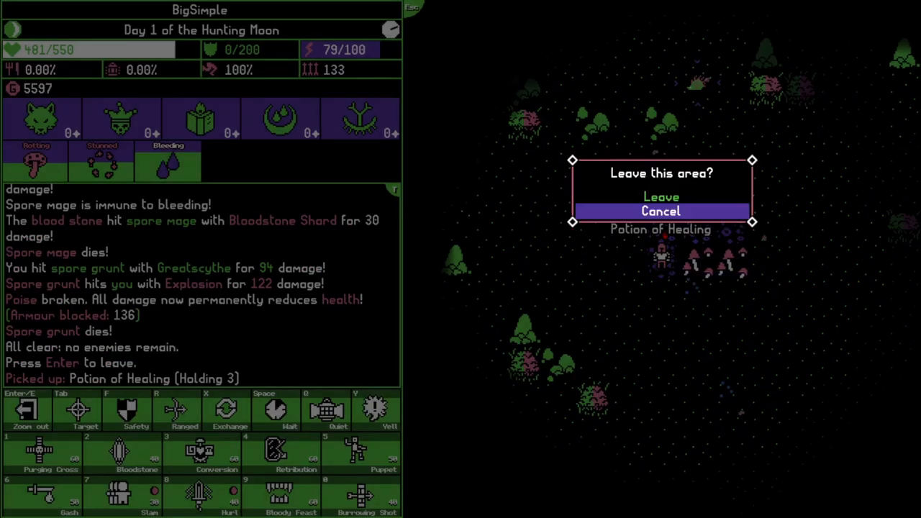
{"action": "left_click", "coordinate": [661, 196]}
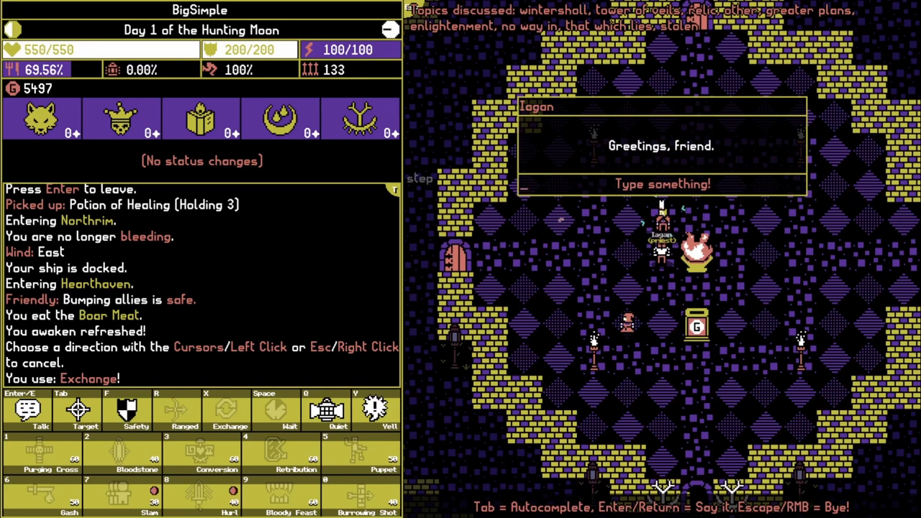
{"action": "mouse_move", "coordinate": [797, 401]}
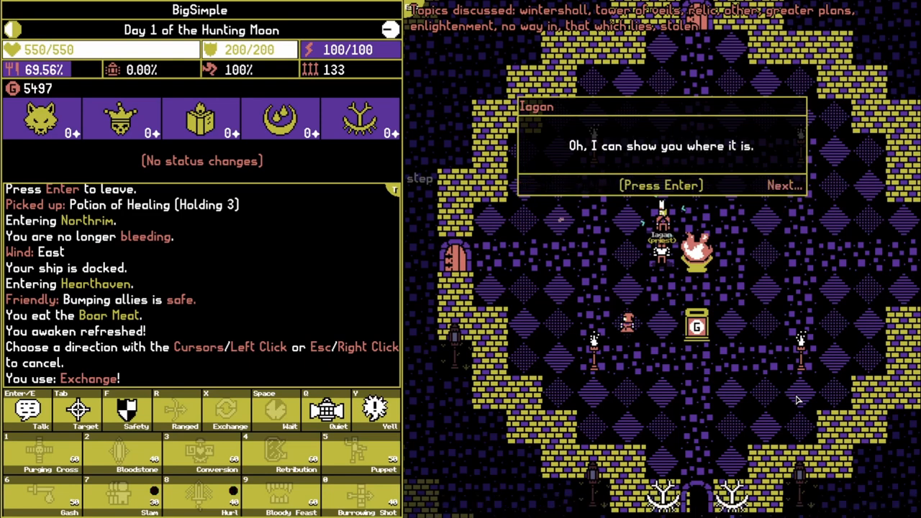
Continue through Iagan's replies about the Tower of Veils' location
{"action": "key", "text": "Enter"}
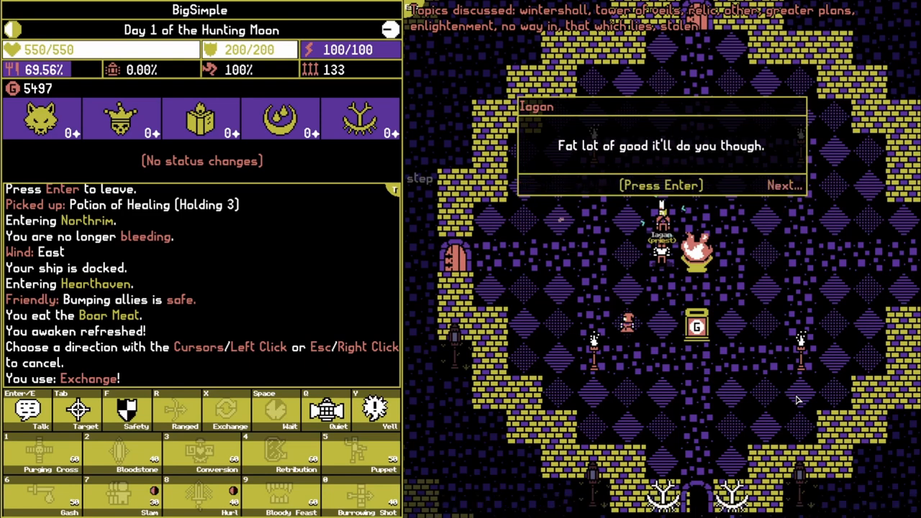
{"action": "key", "text": "enter"}
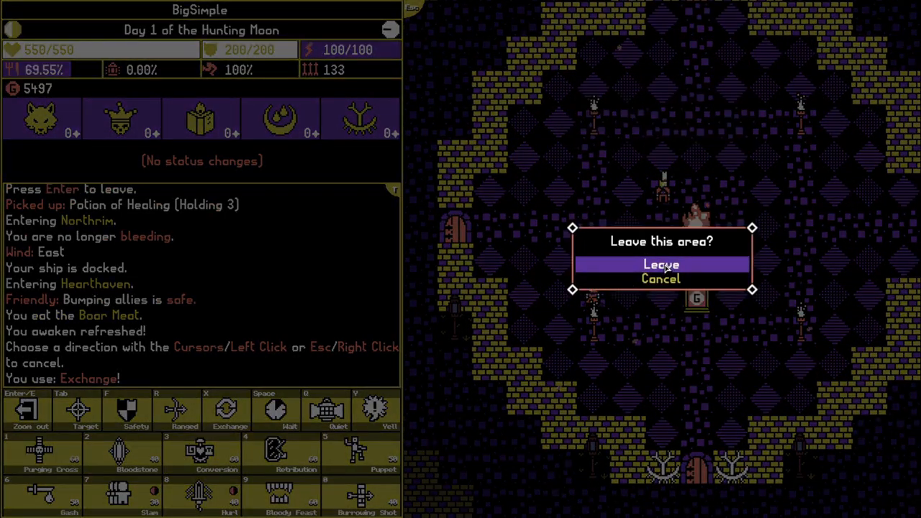
Confirm leaving Hearthhaven and check the world map of Caldera
{"action": "left_click", "coordinate": [661, 263]}
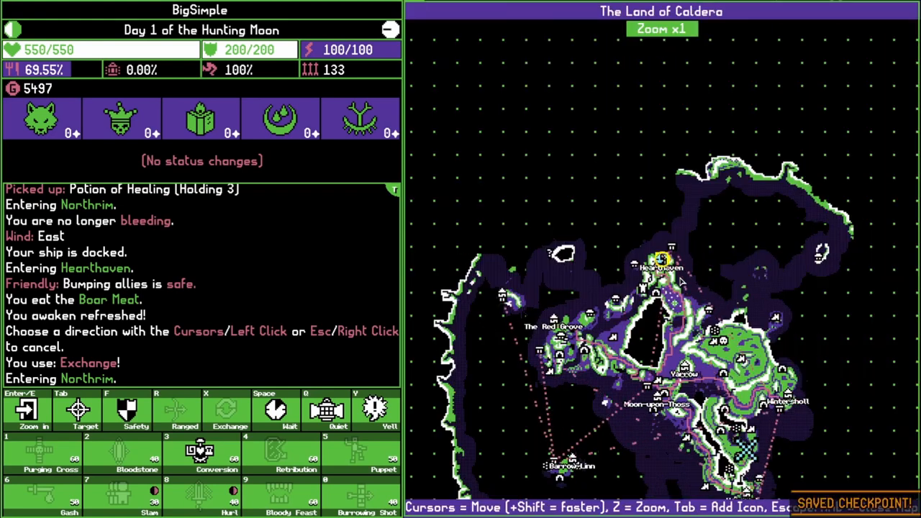
{"action": "key", "text": "z"}
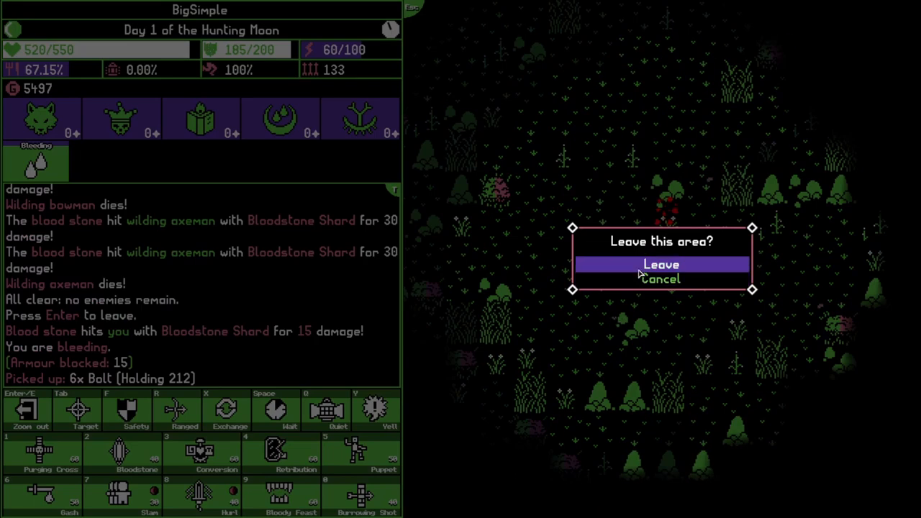
Leave the wilding battle area and close the map to continue toward the Tower of Veils
{"action": "left_click", "coordinate": [662, 265]}
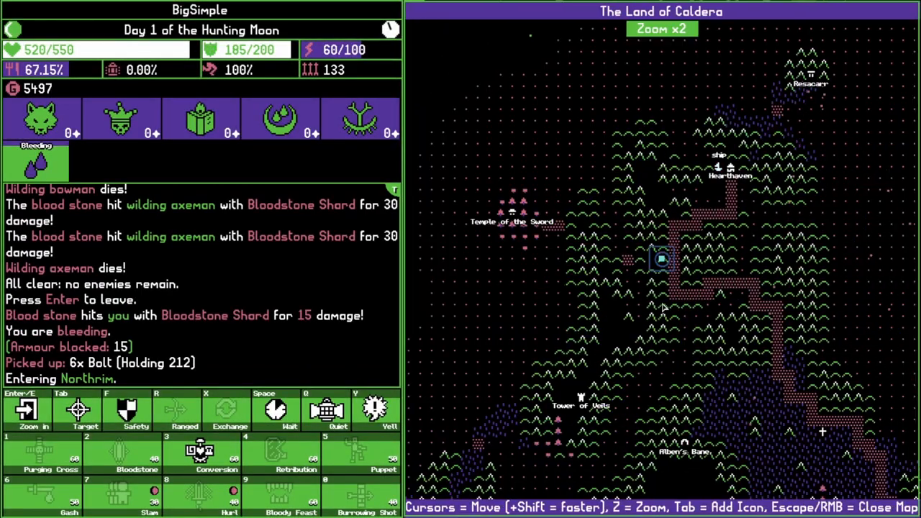
{"action": "key", "text": "Escape"}
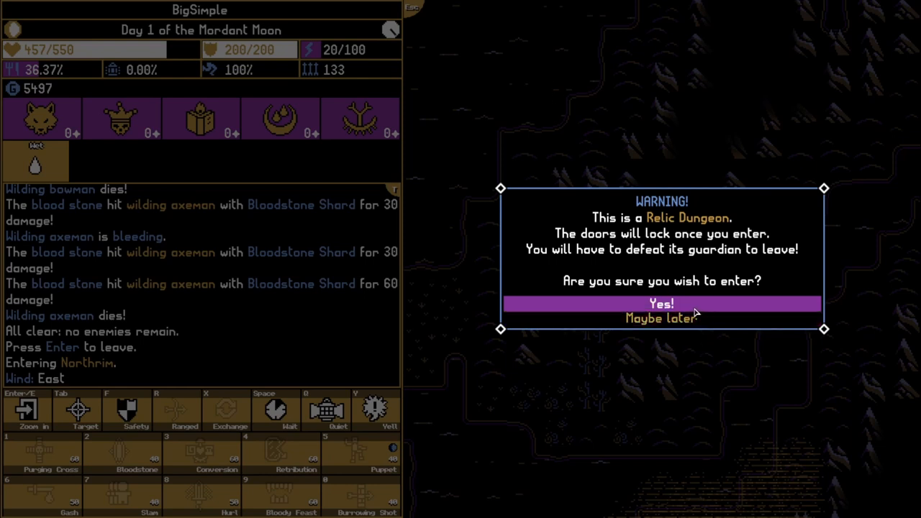
{"action": "mouse_move", "coordinate": [659, 318]}
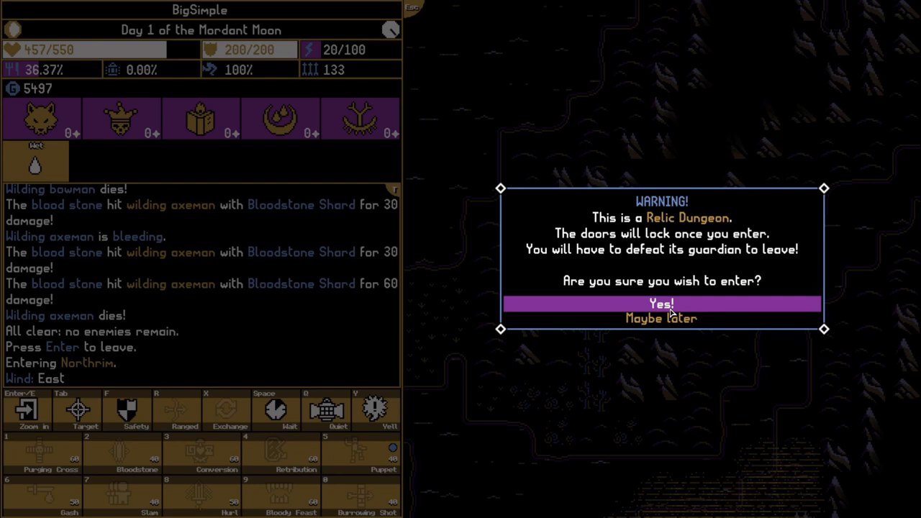
Answer Yes! to the relic dungeon warning and dismiss the locked-doors message on Level 1
{"action": "left_click", "coordinate": [661, 304]}
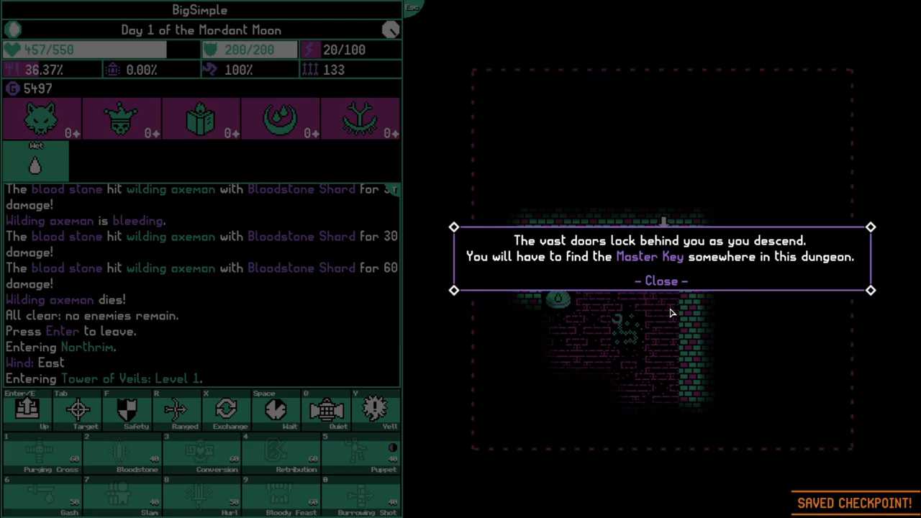
{"action": "mouse_move", "coordinate": [730, 296]}
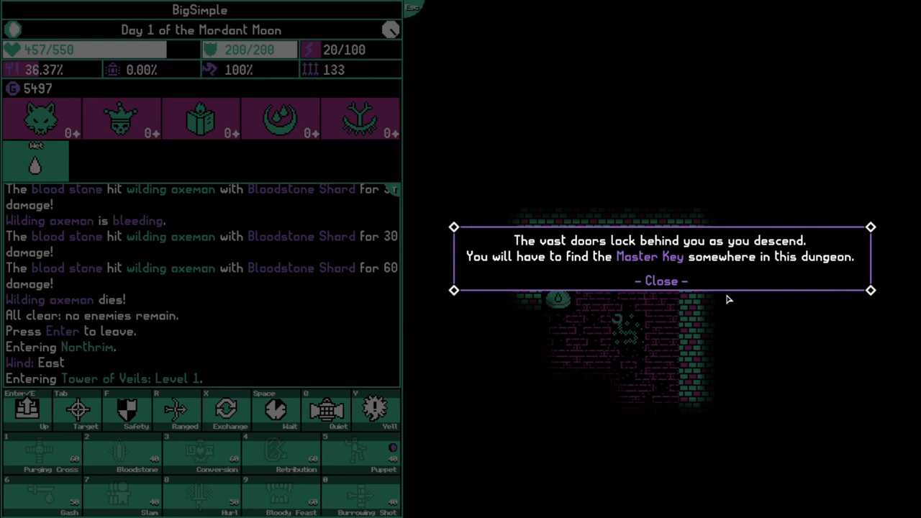
{"action": "left_click", "coordinate": [663, 281]}
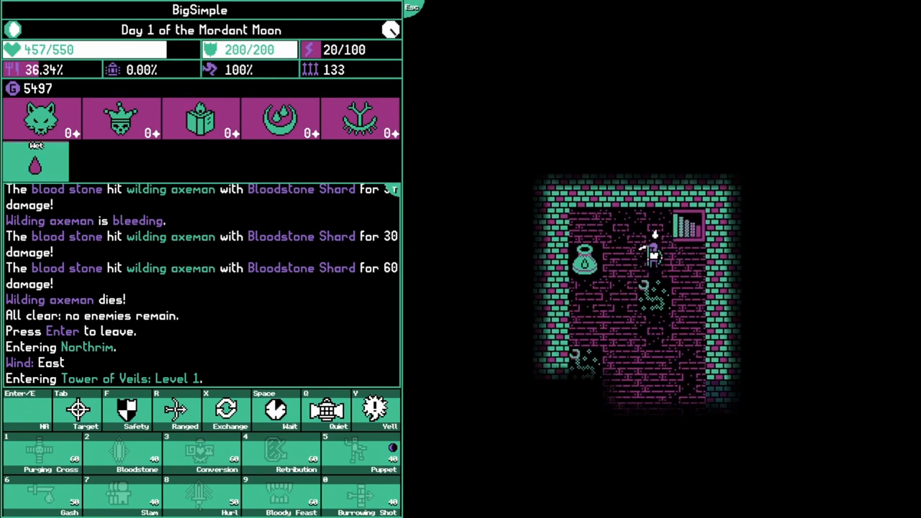